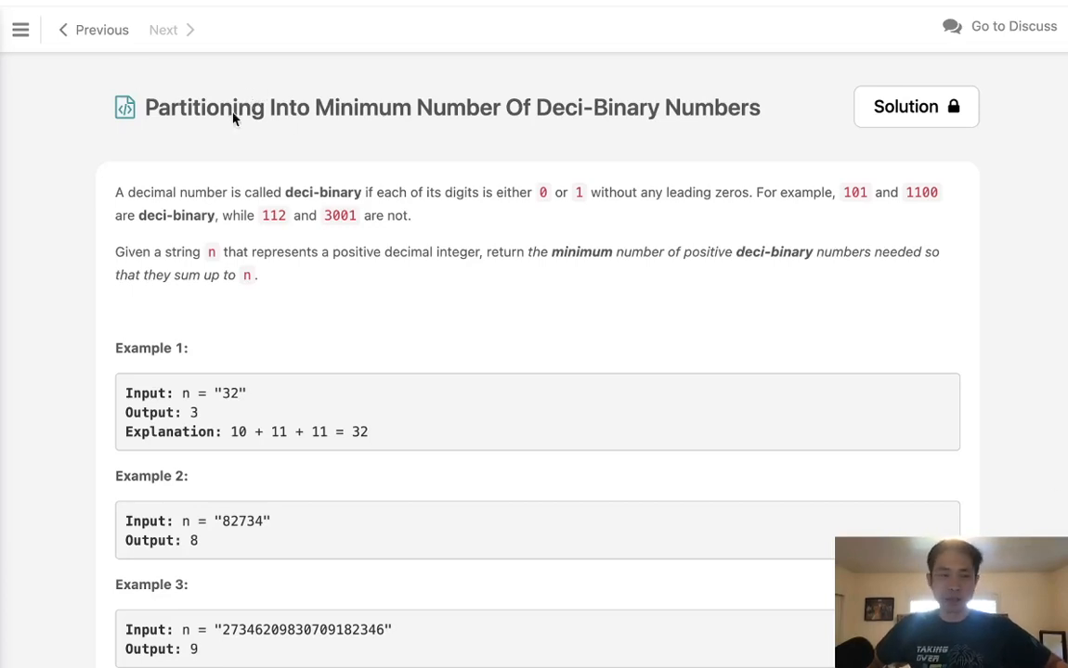
mouse_move(360, 128)
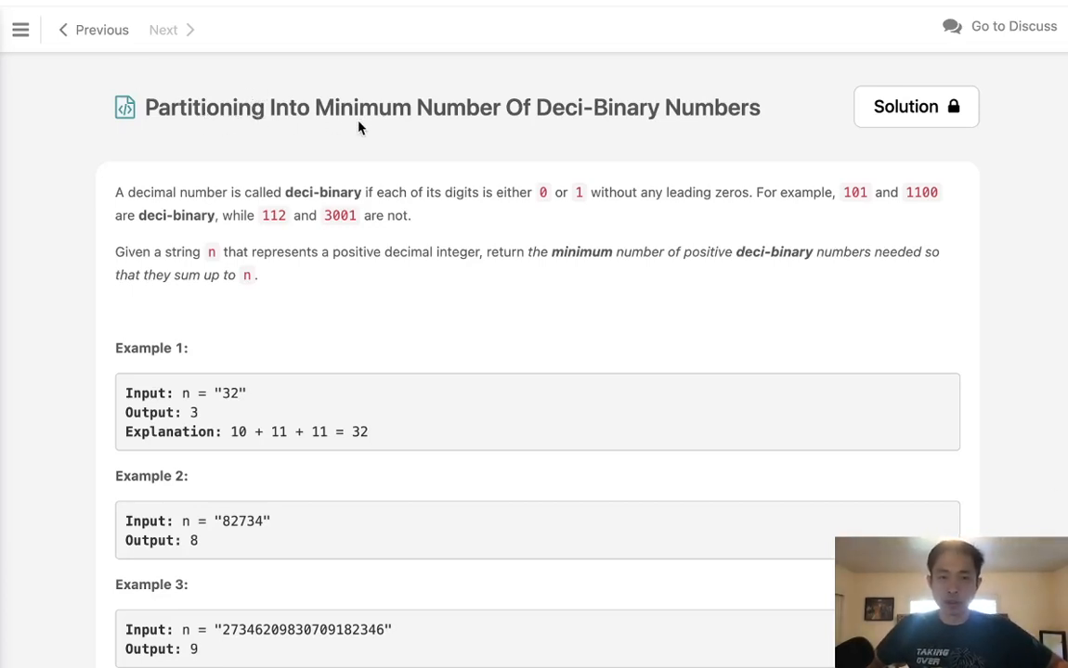
mouse_move(691, 130)
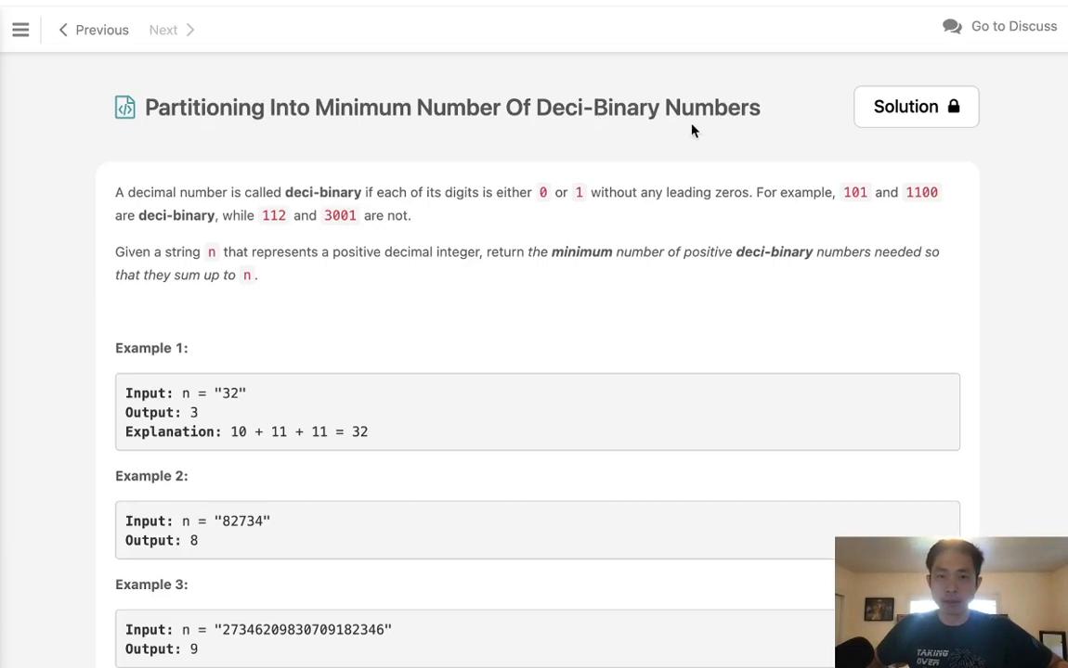
mouse_move(292, 212)
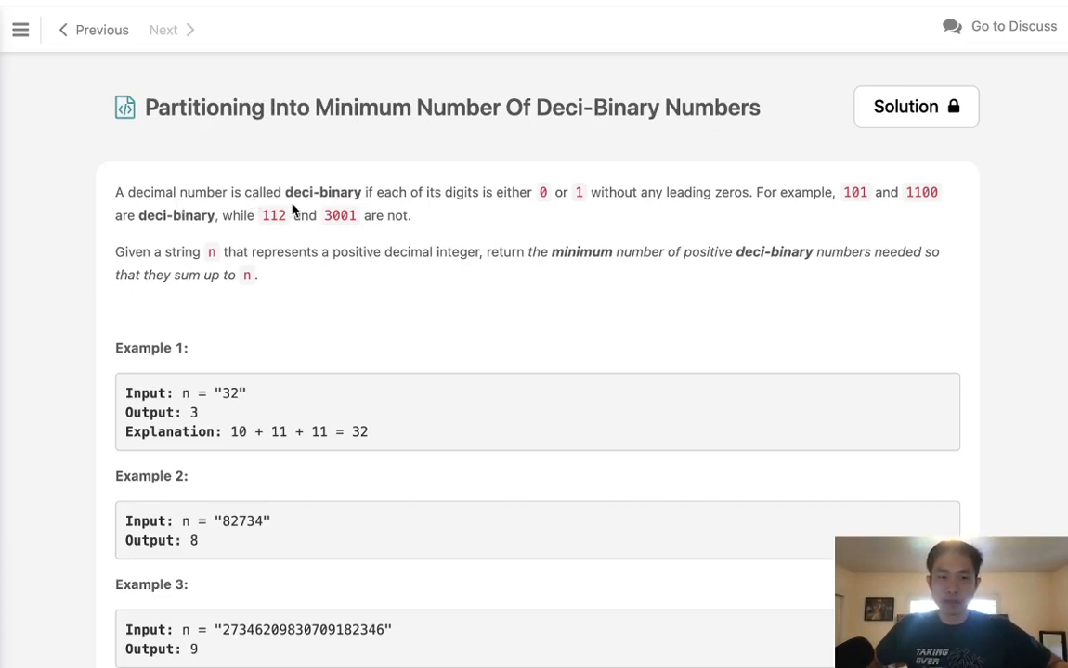
mouse_move(457, 208)
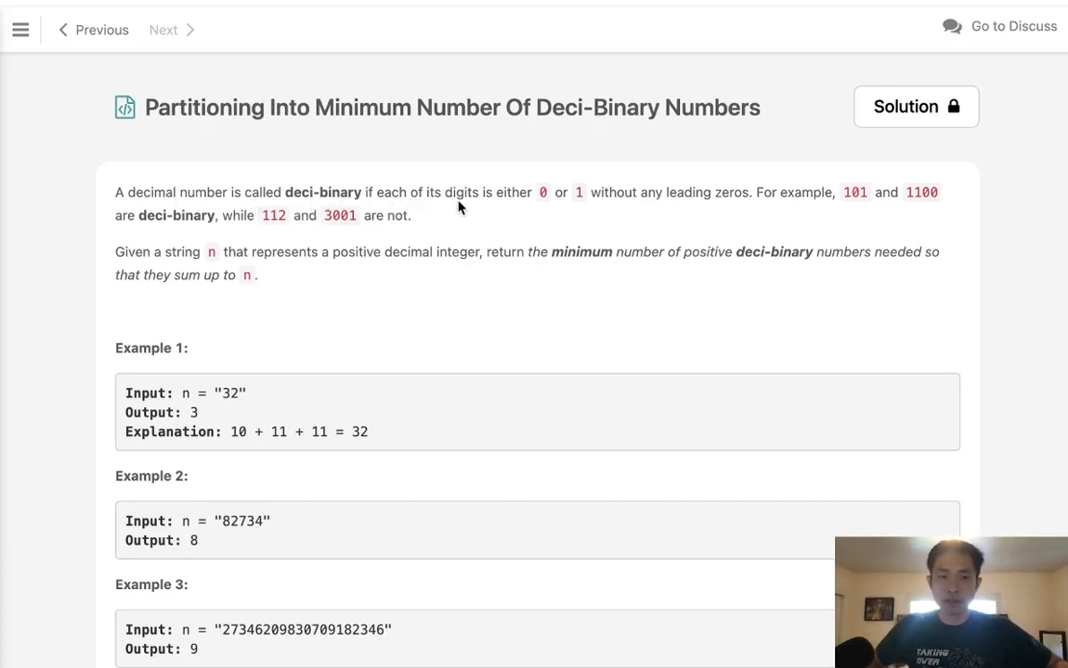
mouse_move(564, 208)
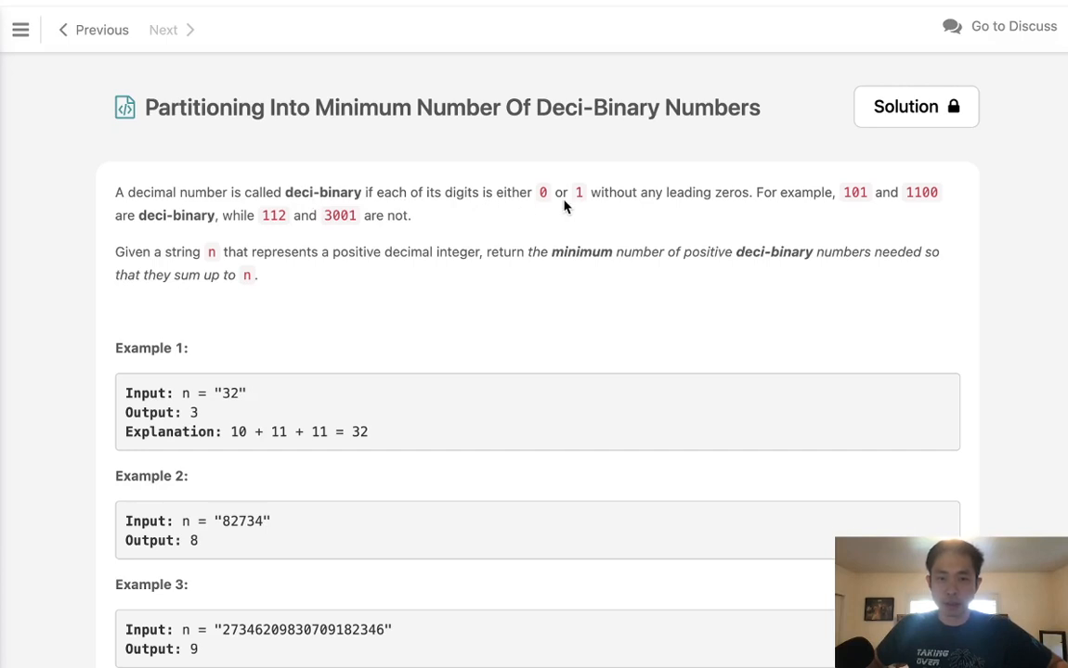
mouse_move(757, 205)
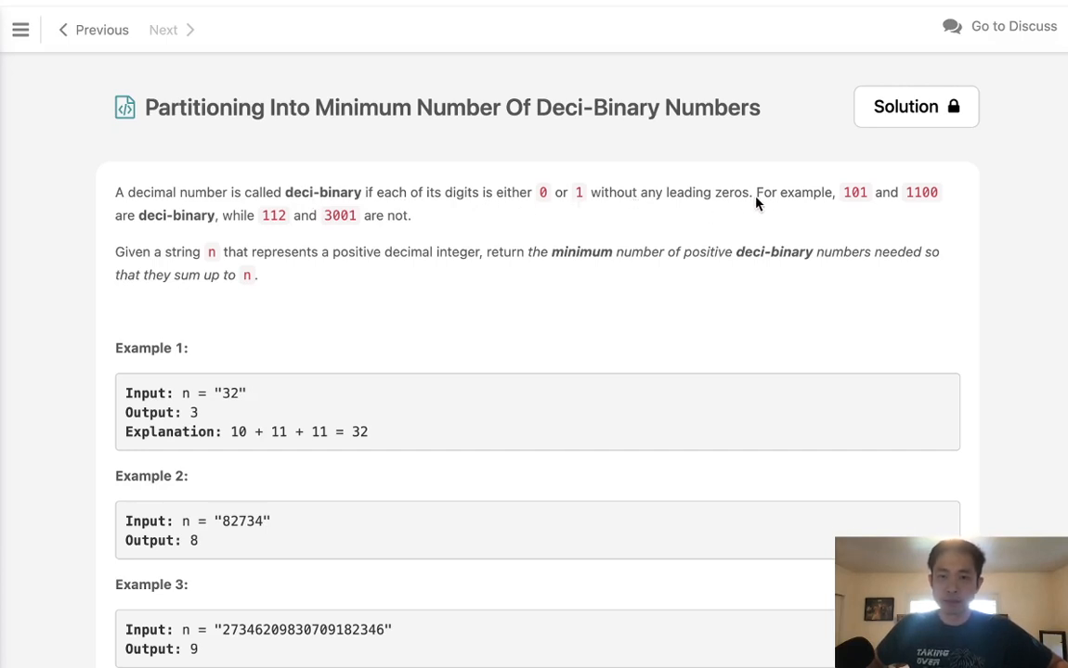
mouse_move(940, 206)
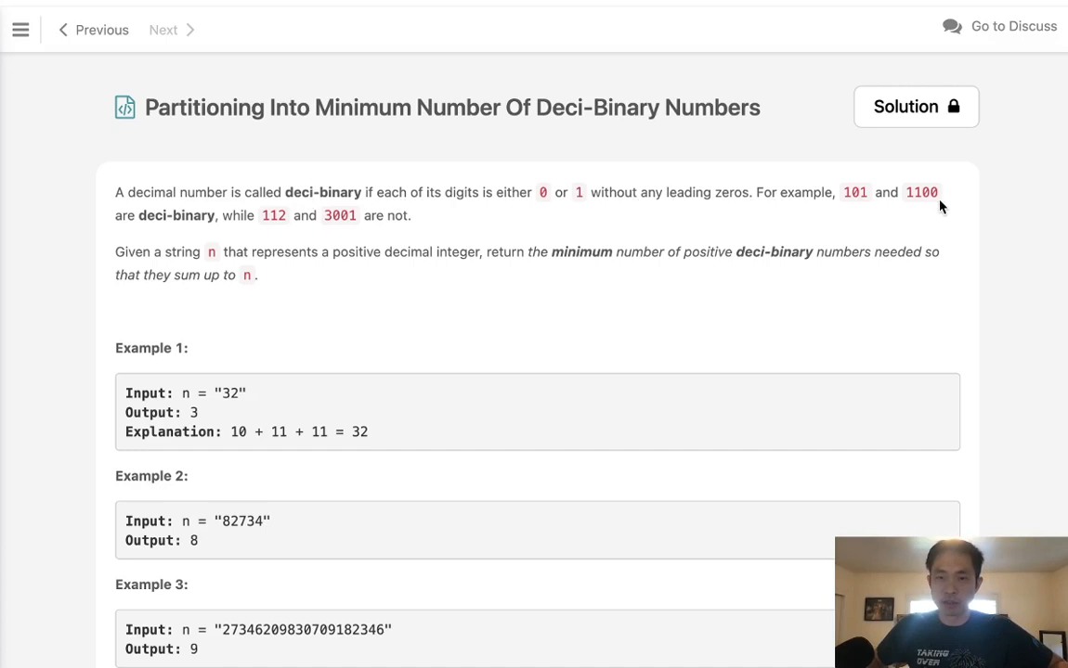
mouse_move(262, 230)
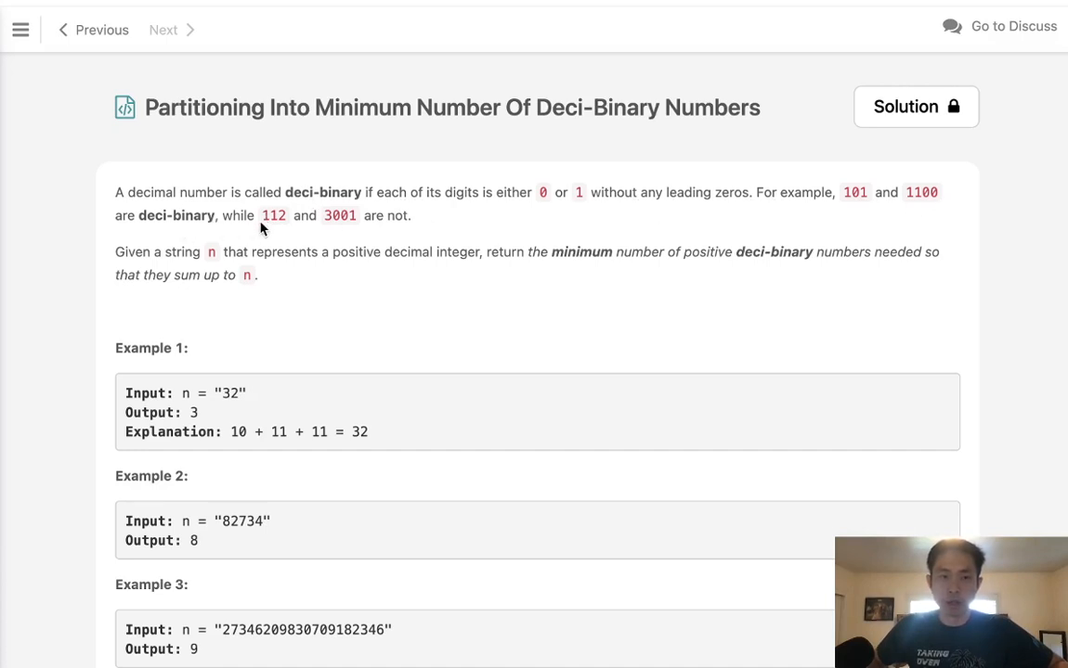
mouse_move(340, 230)
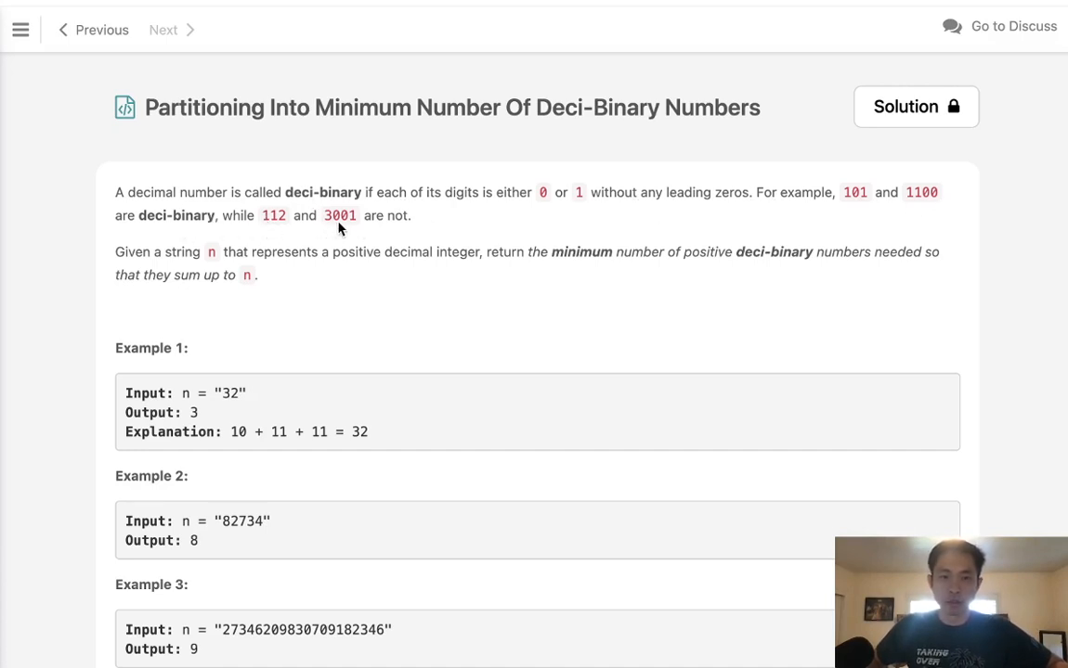
mouse_move(364, 260)
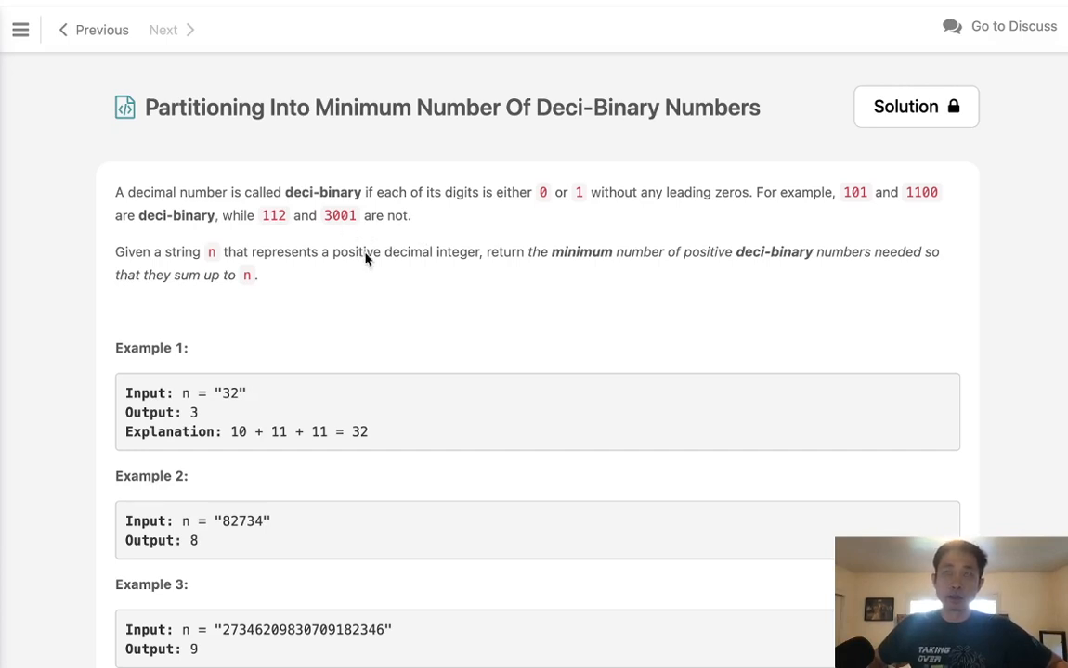
mouse_move(256, 269)
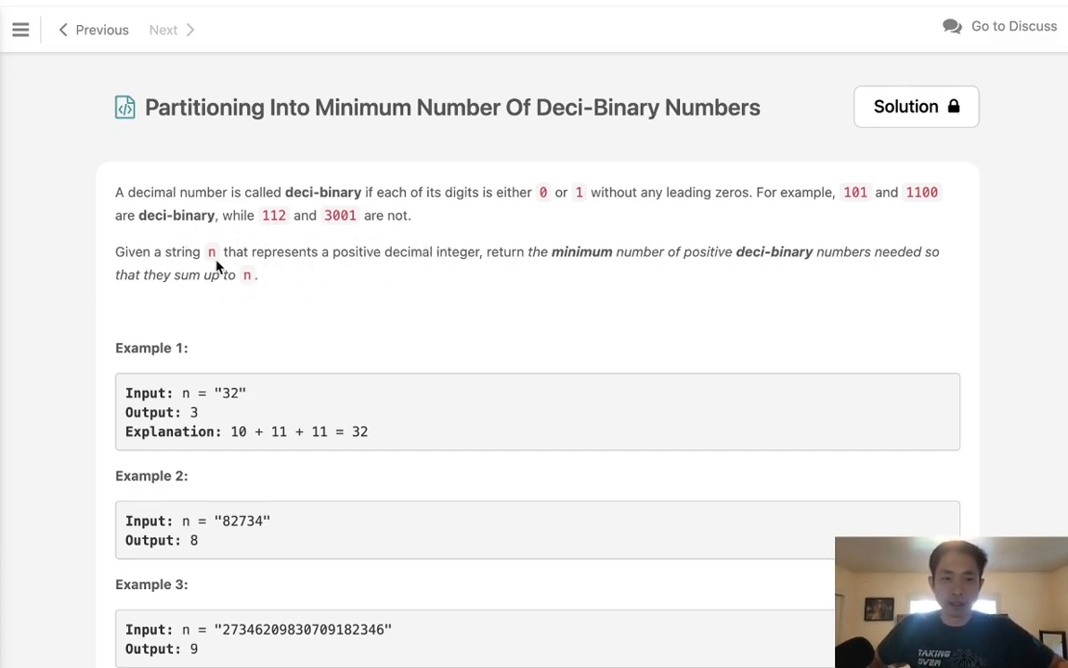
mouse_move(399, 263)
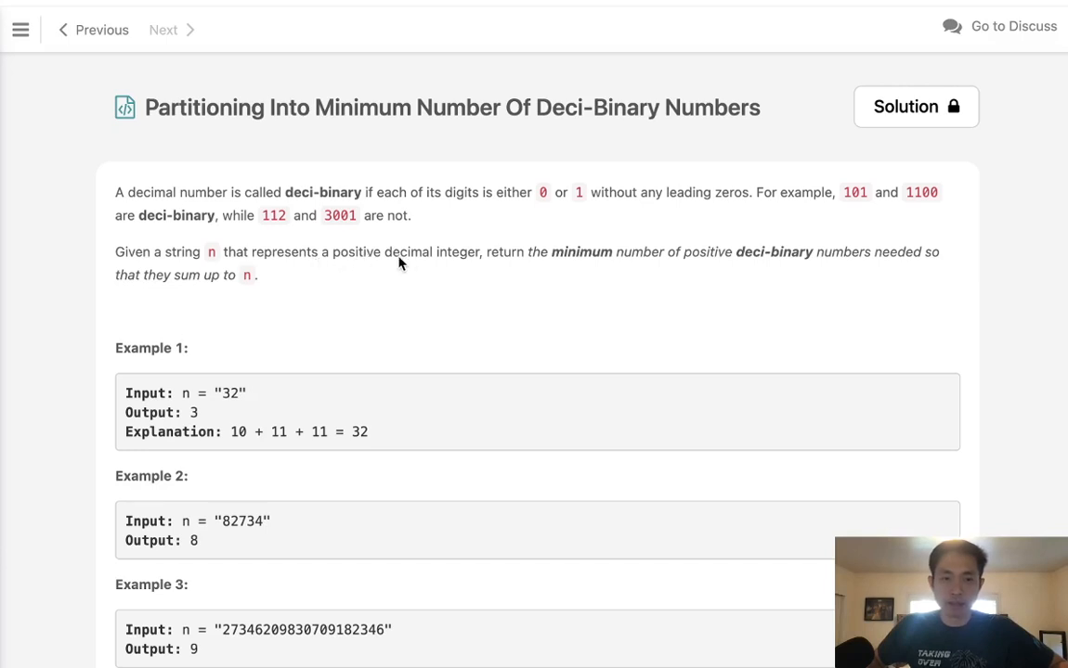
mouse_move(598, 264)
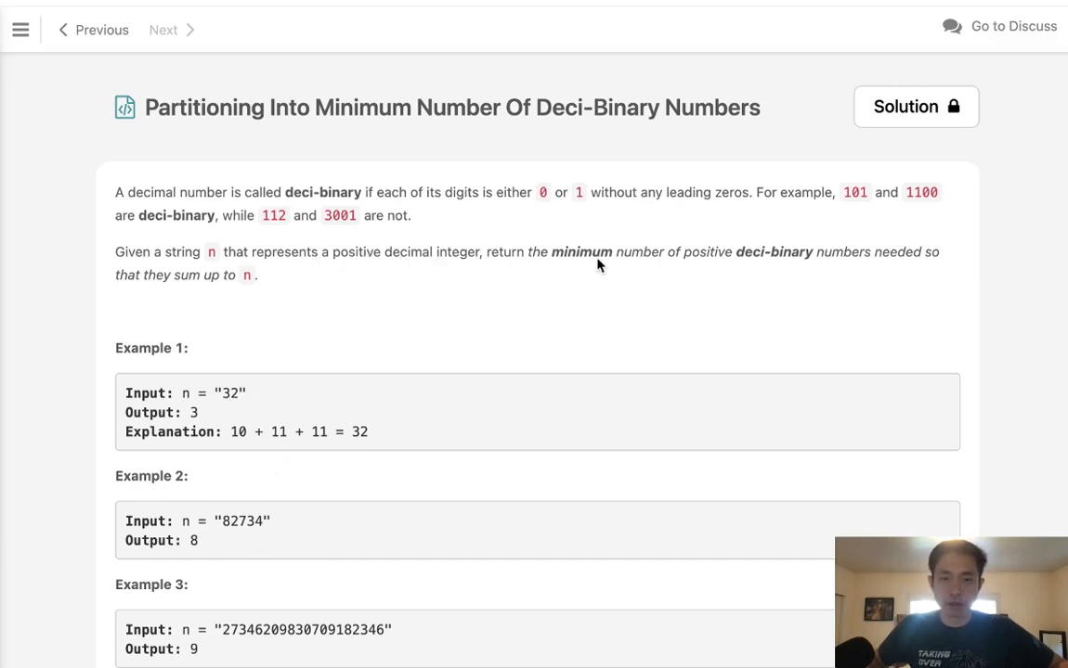
mouse_move(672, 268)
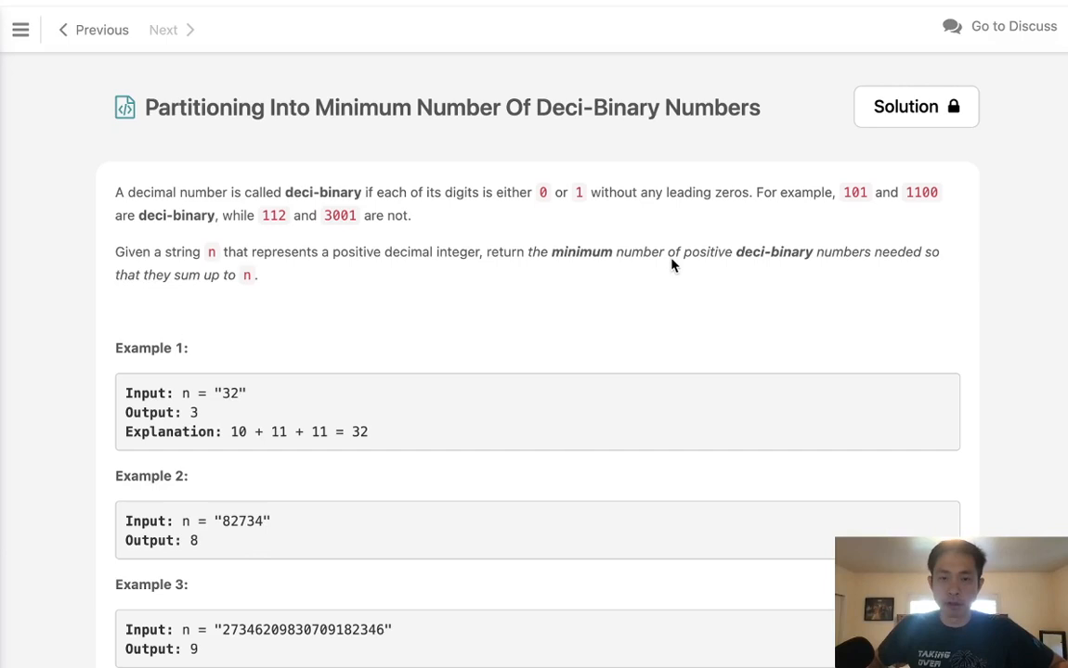
mouse_move(752, 272)
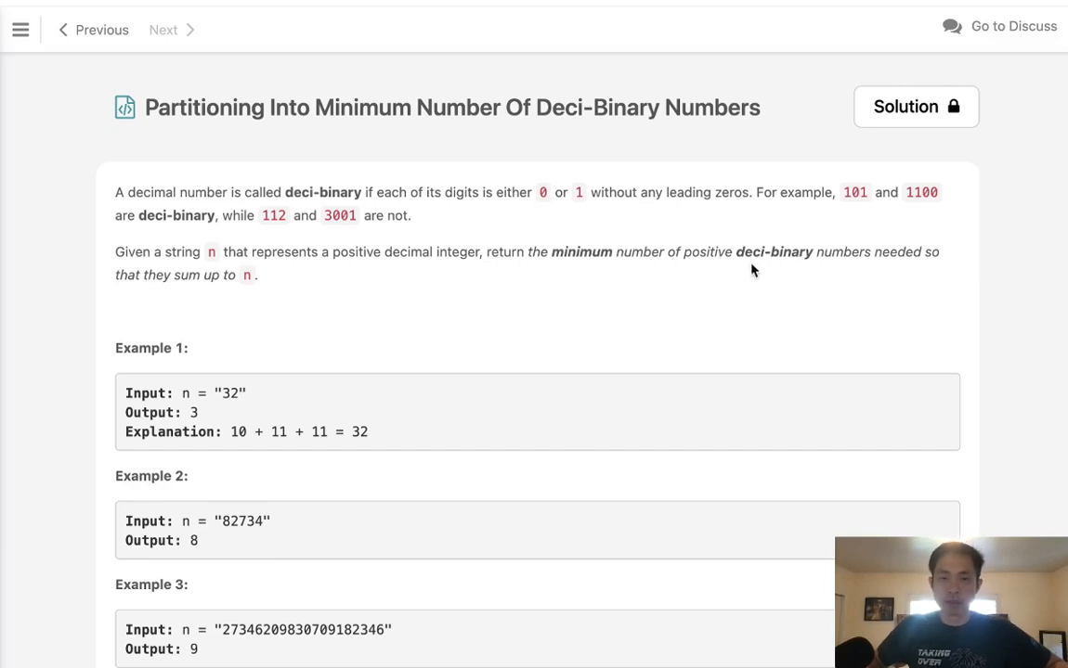
mouse_move(297, 437)
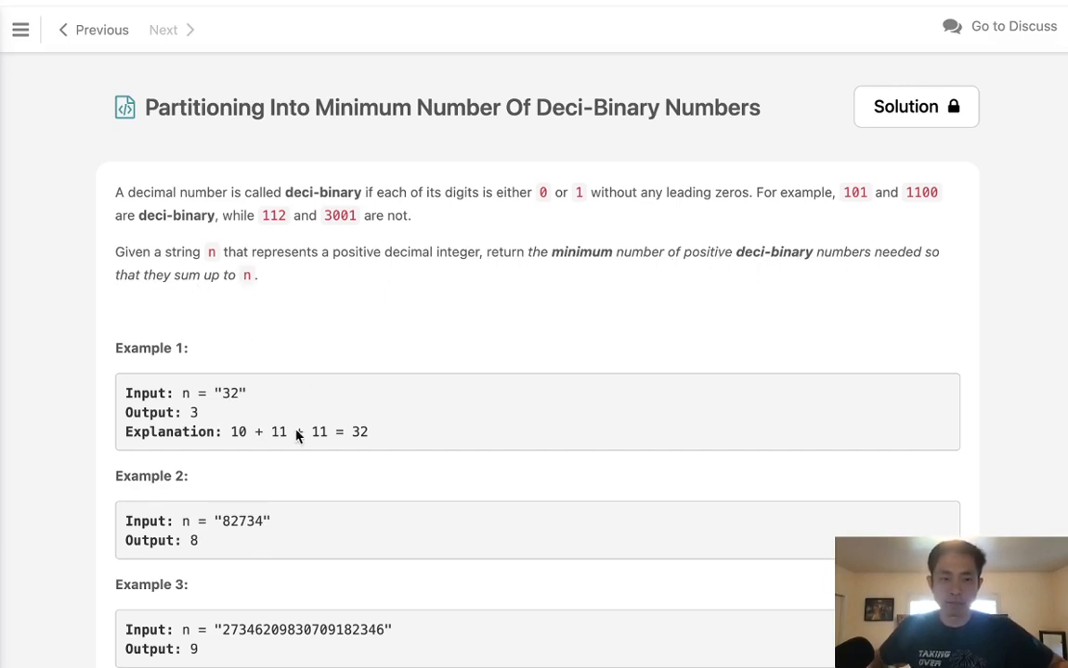
Reveal Hint #1 and select Example 1's input 32 for reuse
scroll(down, 3)
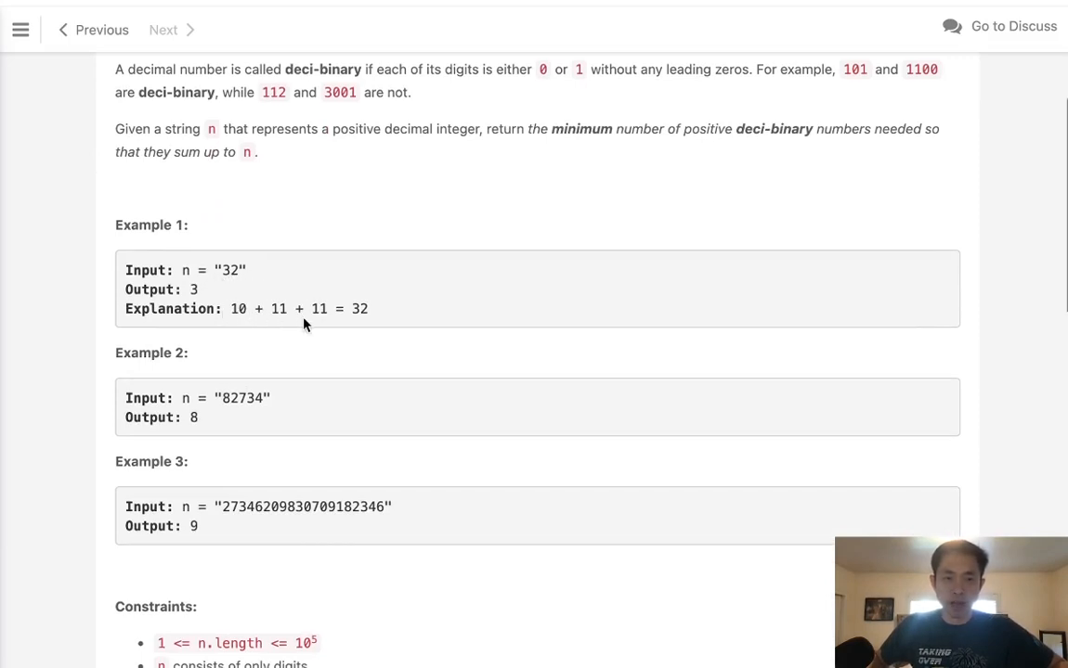
mouse_move(260, 338)
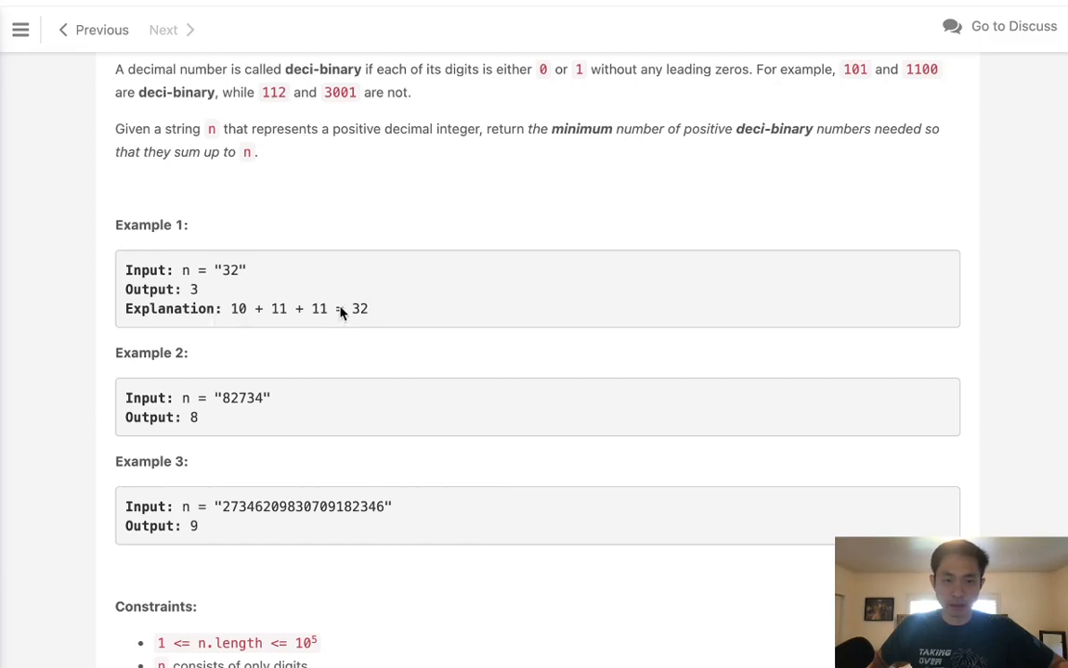
mouse_move(242, 291)
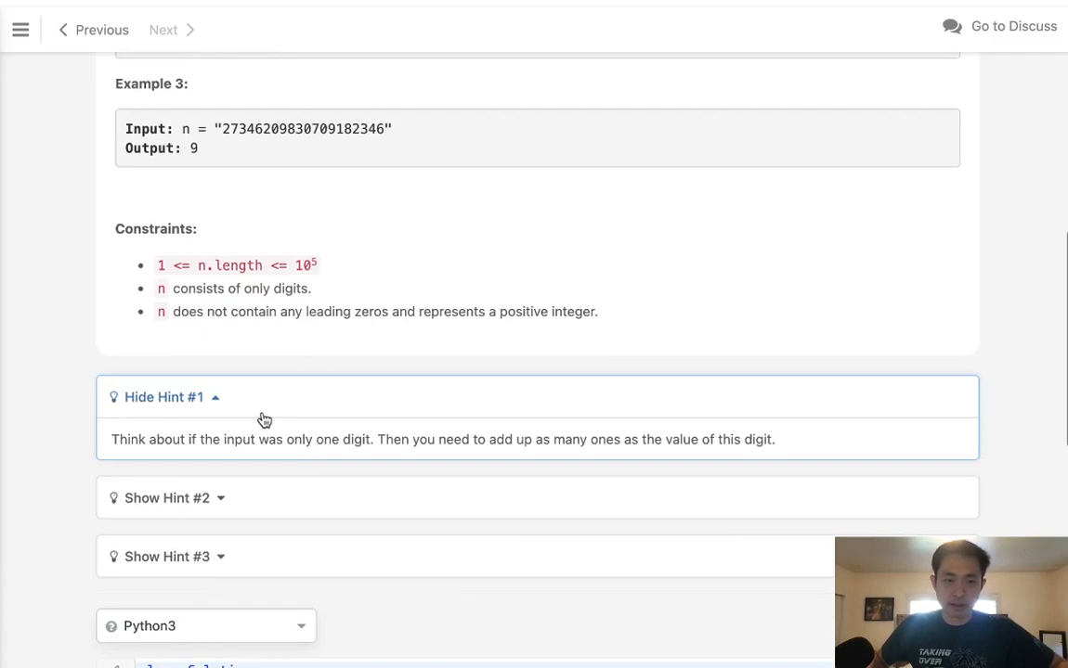
mouse_move(327, 474)
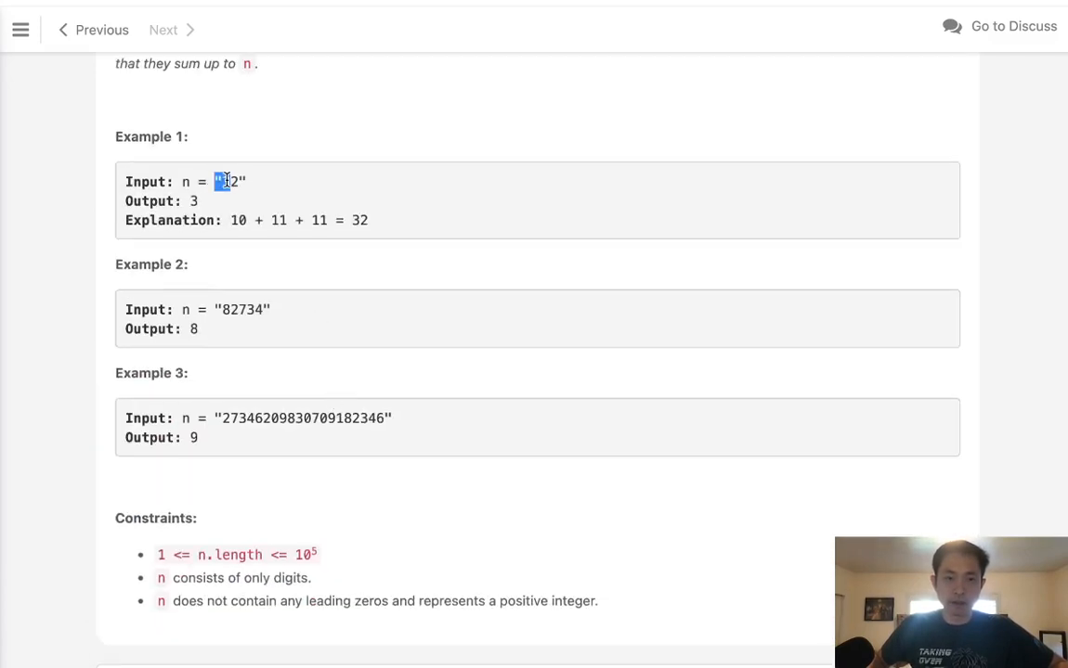
double_click(231, 182)
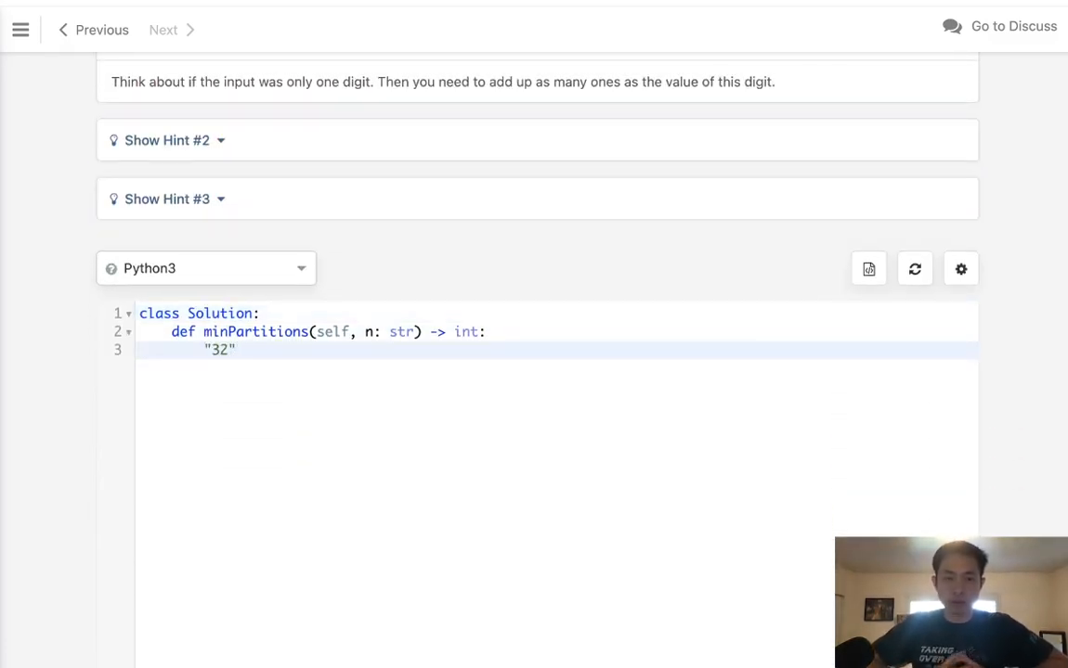
Jot the scratch breakdown of 32 as repeated - 11 and - 10 under the signature
text(1)
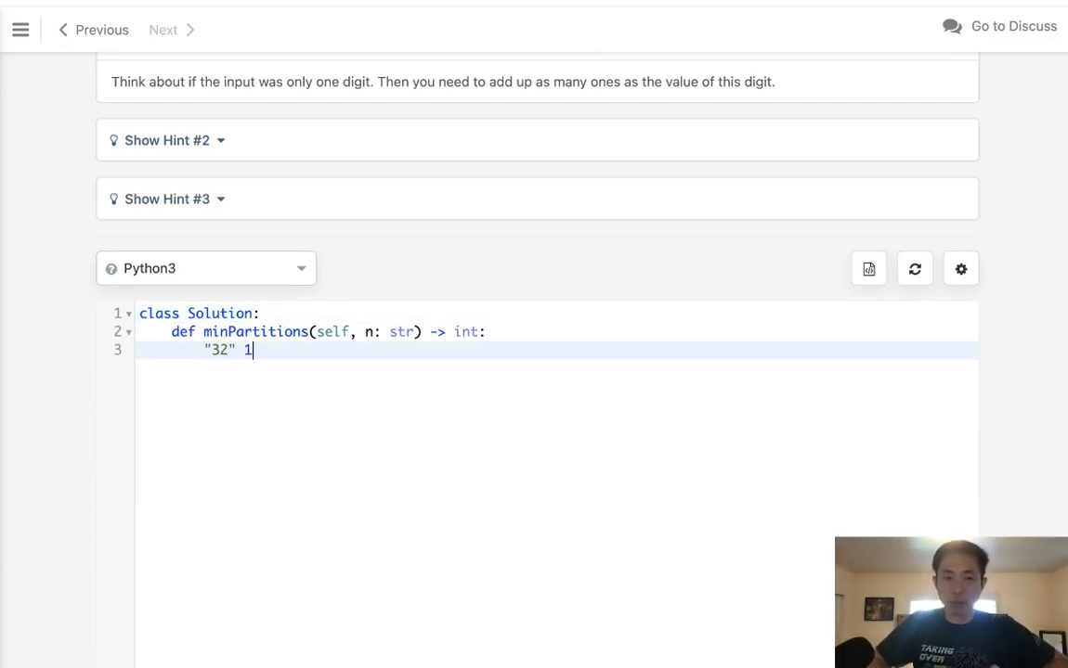
key(Backspace)
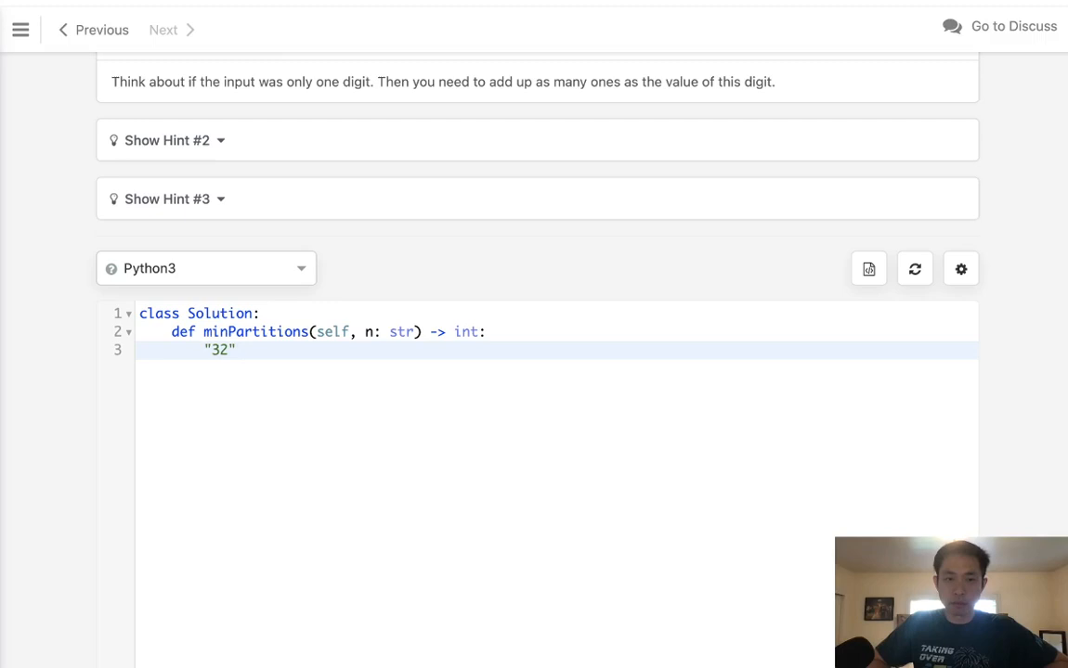
text(-)
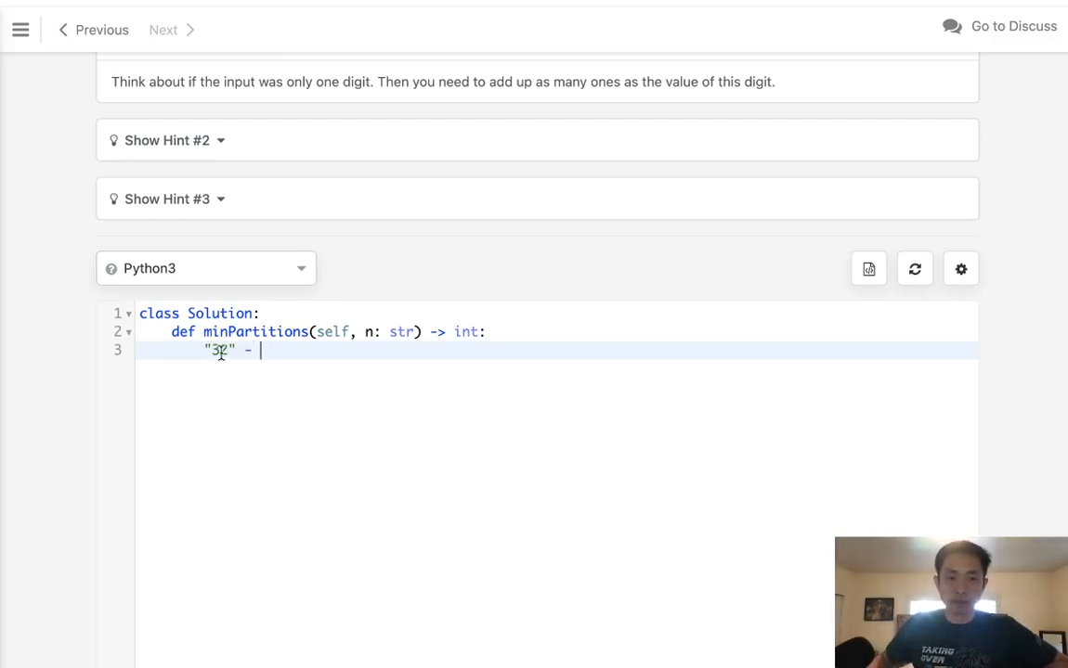
text(11)
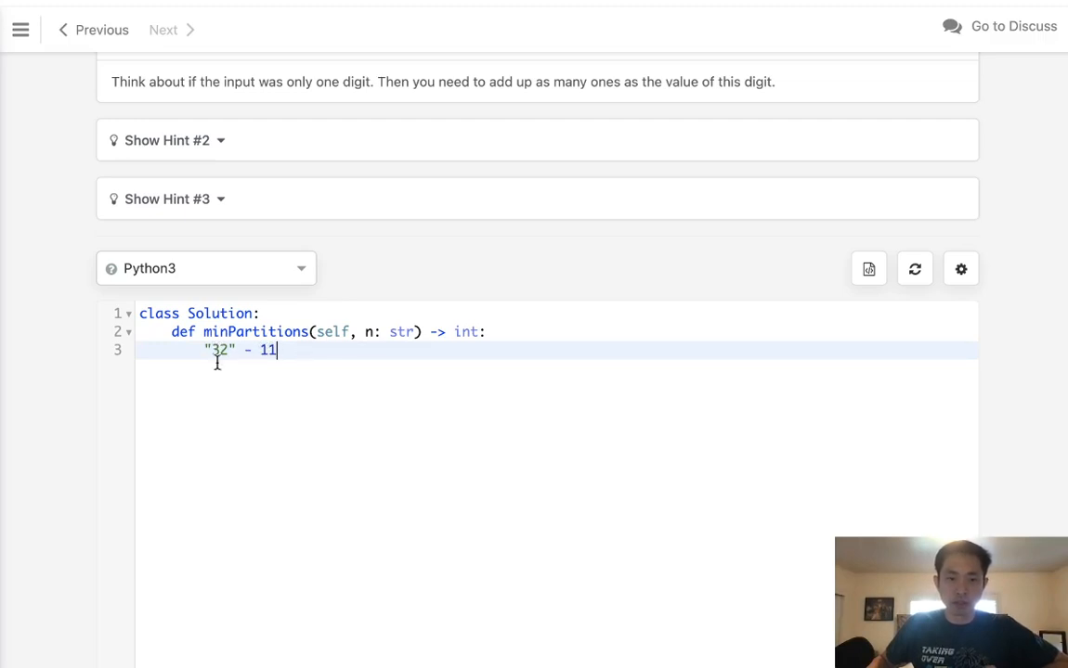
text(-)
text("21)
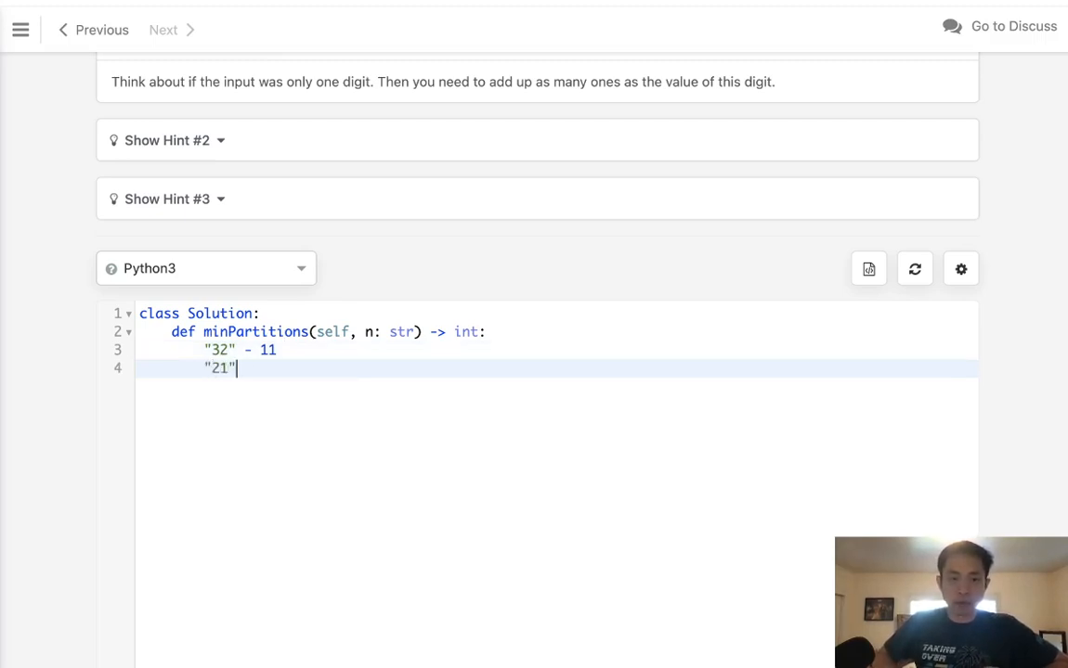
text(-)
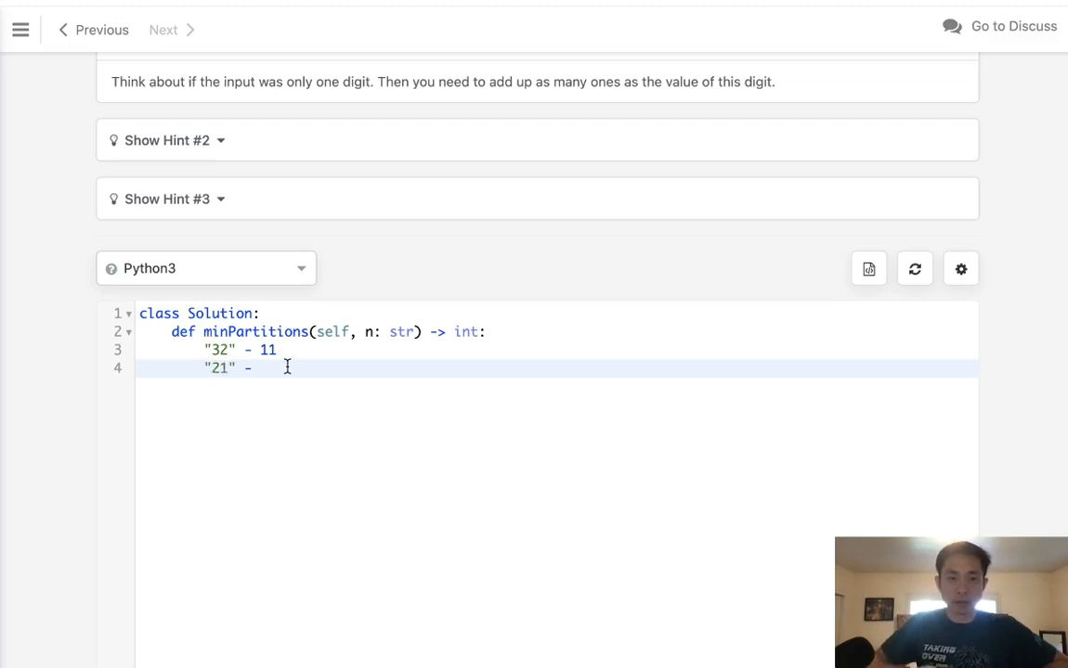
text(11)
text("10)
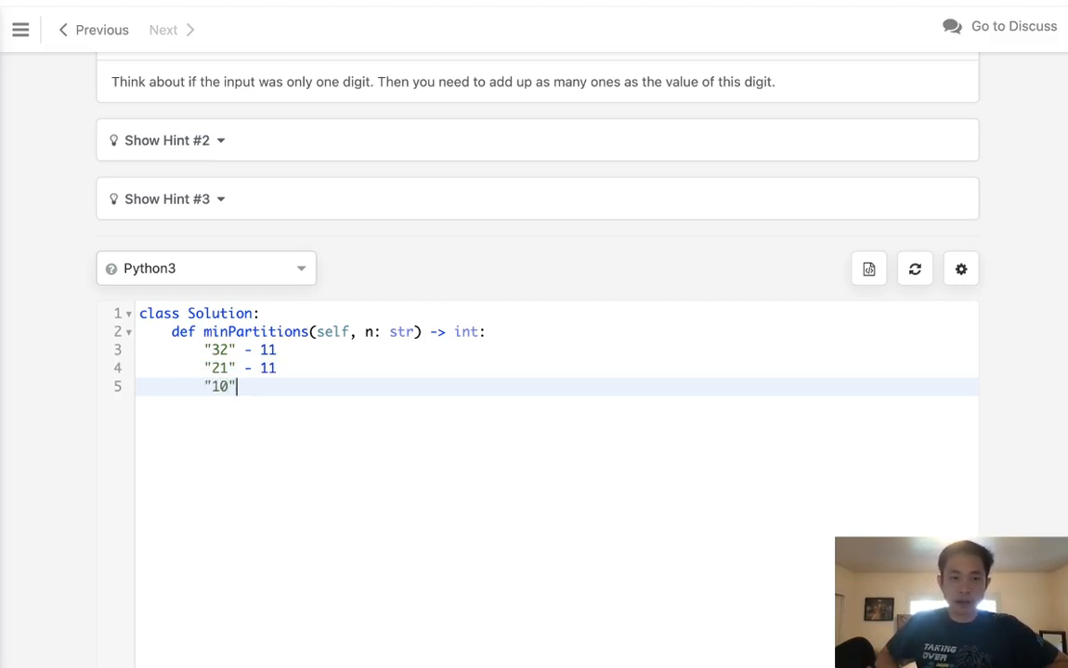
text(- 10)
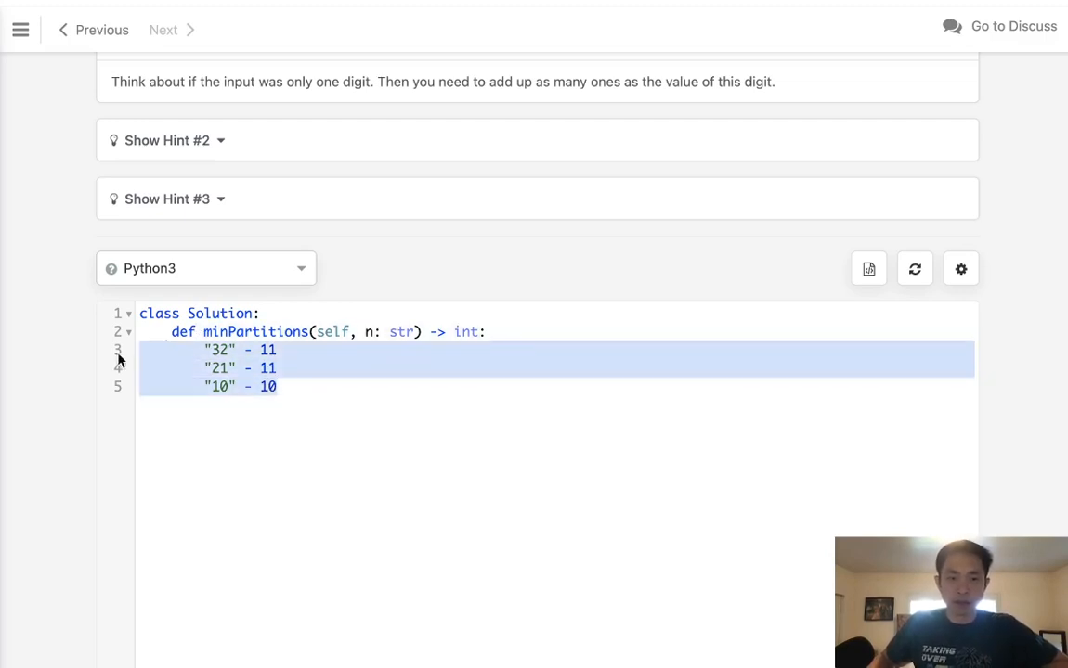
Pick out Example 2's input 82734 from the problem statement
scroll(up, 3)
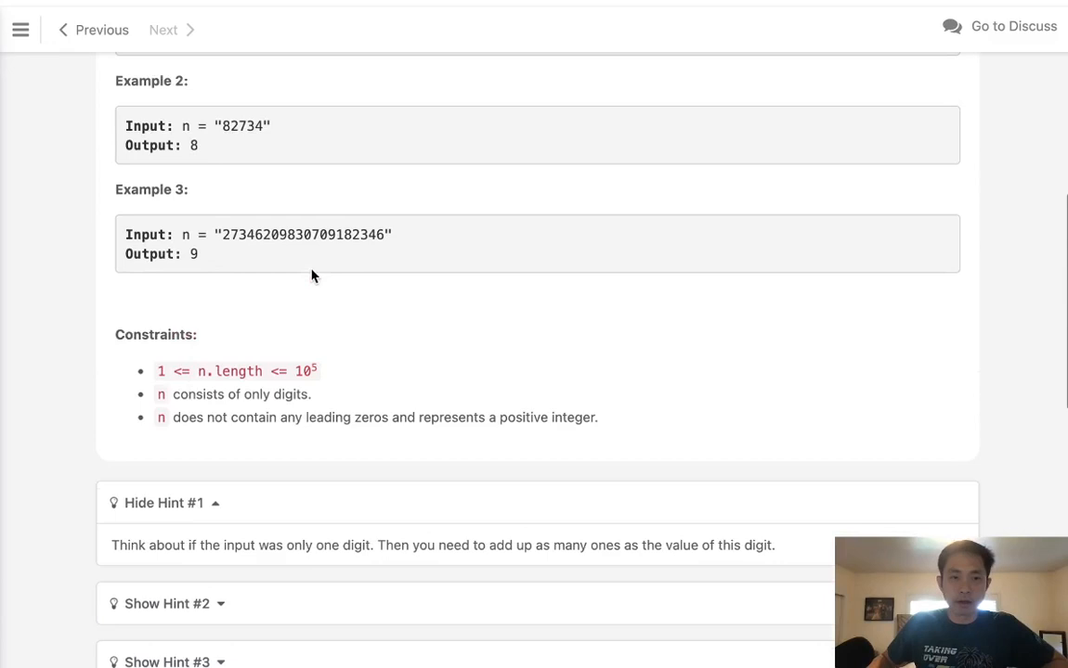
double_click(242, 126)
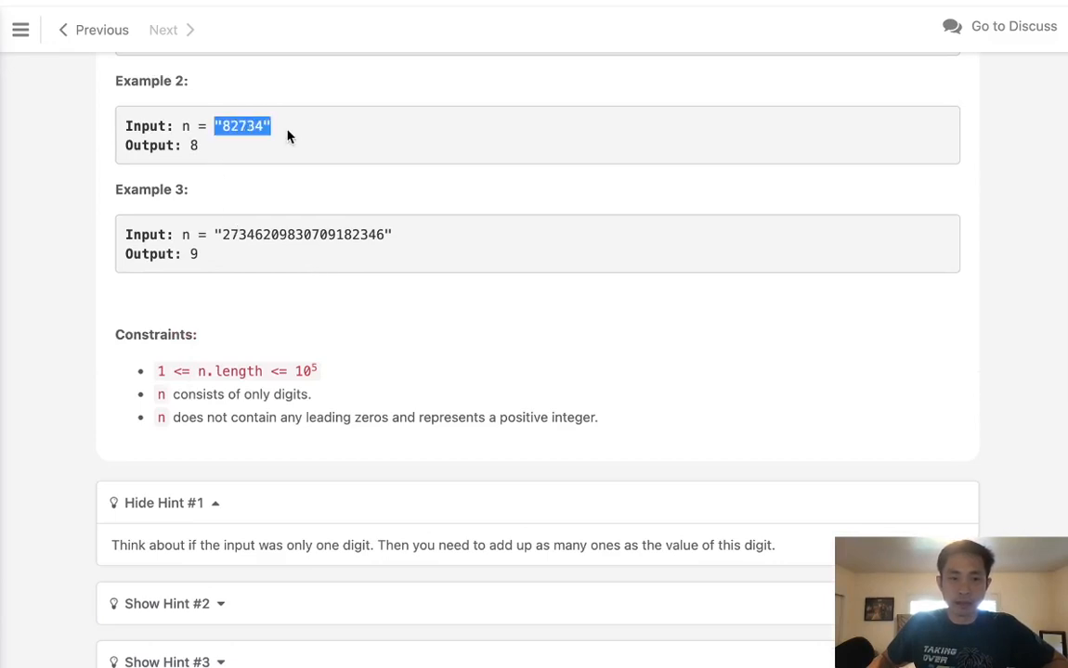
scroll(down, 3)
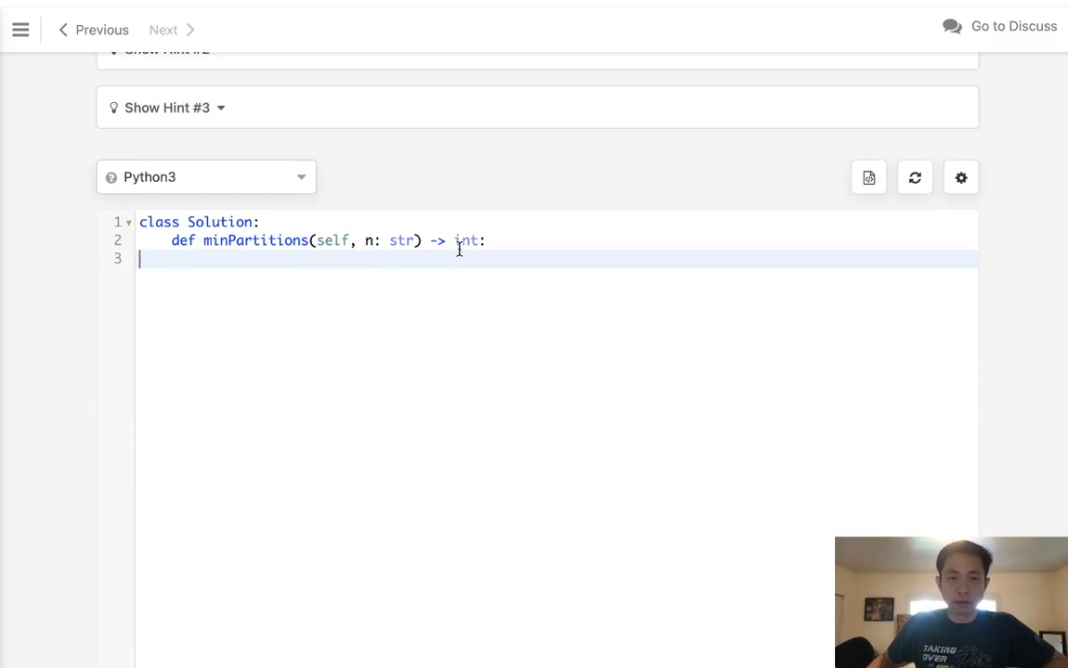
Write "82734" followed by its 11111 - 11111 - 1111 deci-binary breakdown on line 3
text("82734")
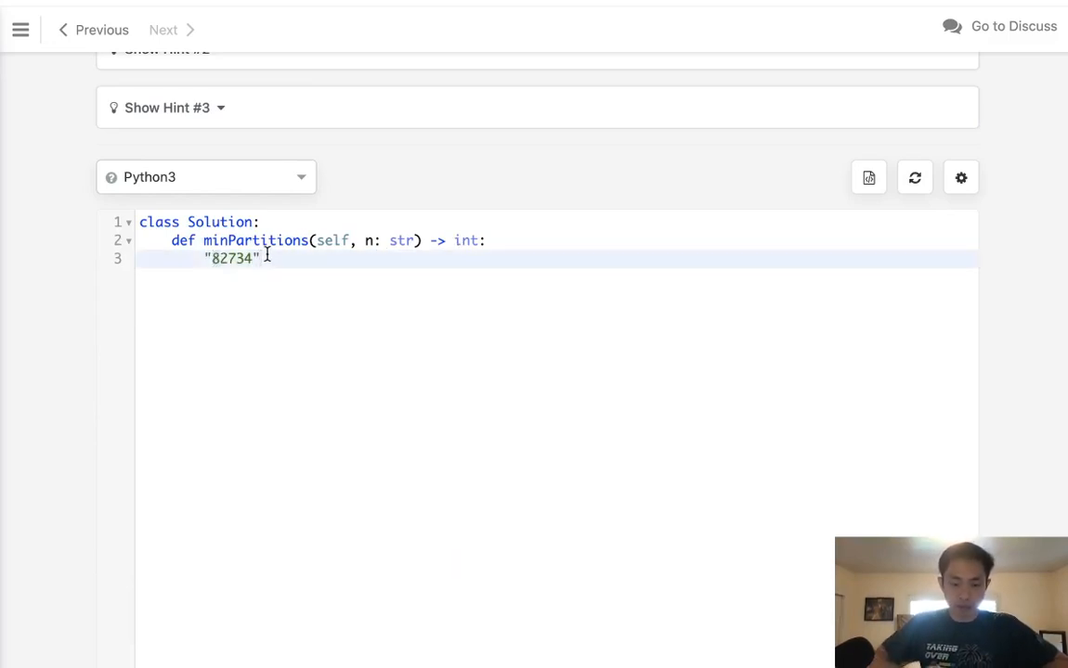
text(1)
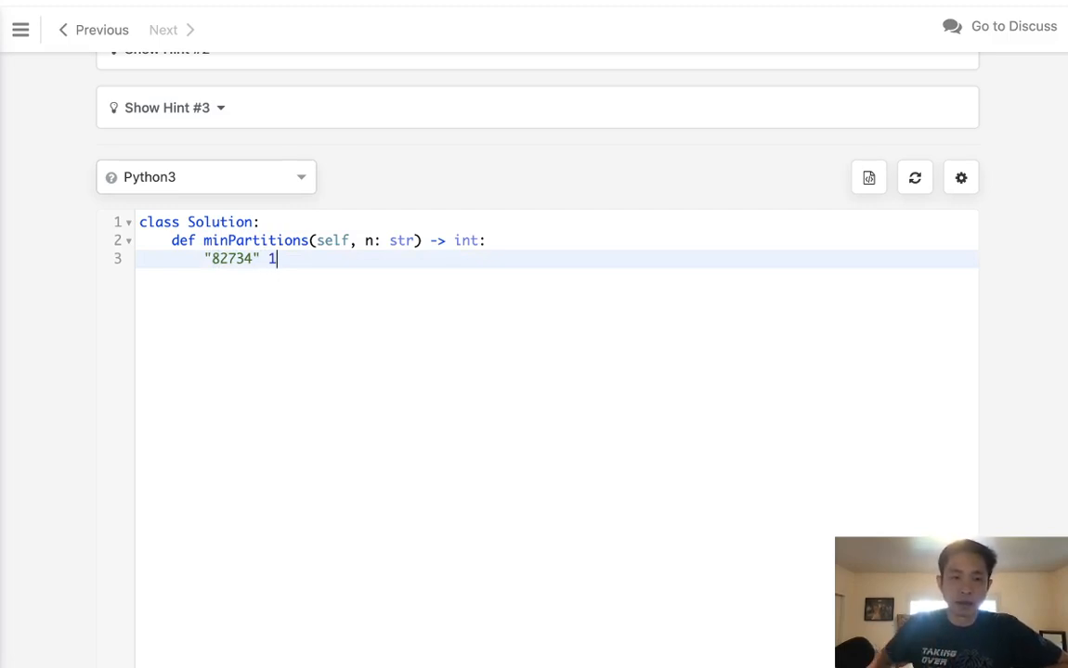
mouse_move(214, 270)
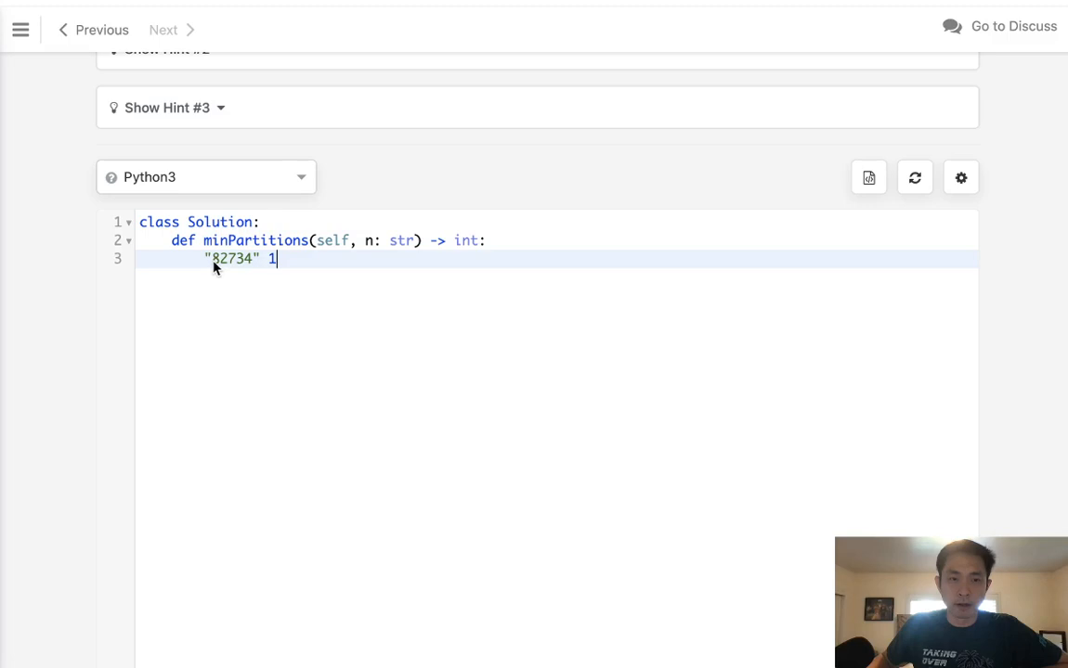
mouse_move(219, 267)
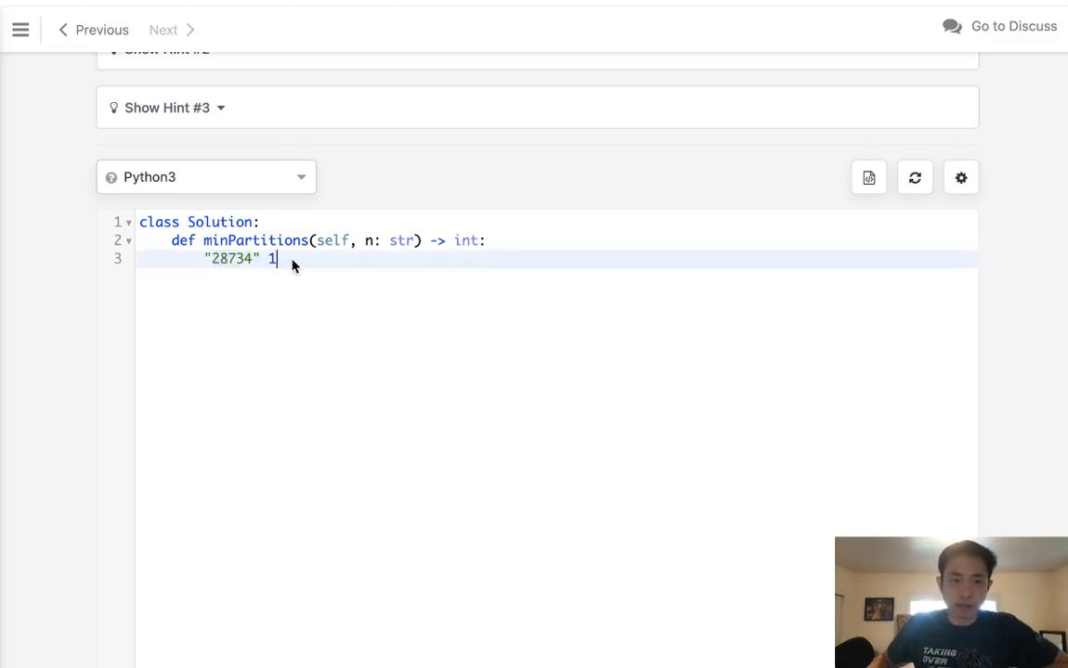
text(1111 - 11111)
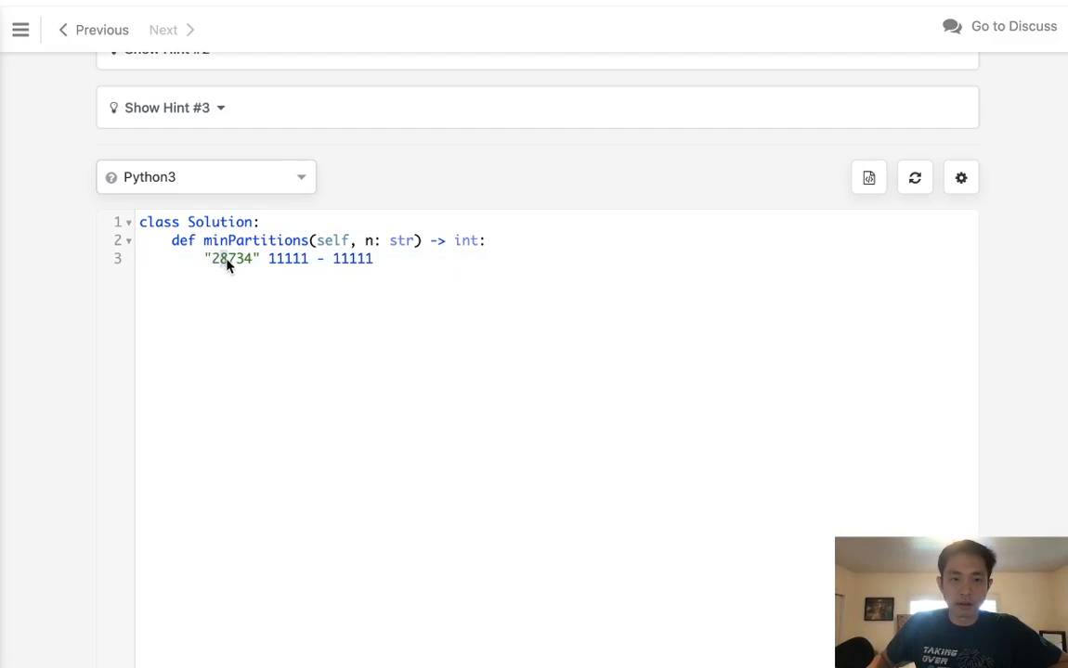
mouse_move(351, 263)
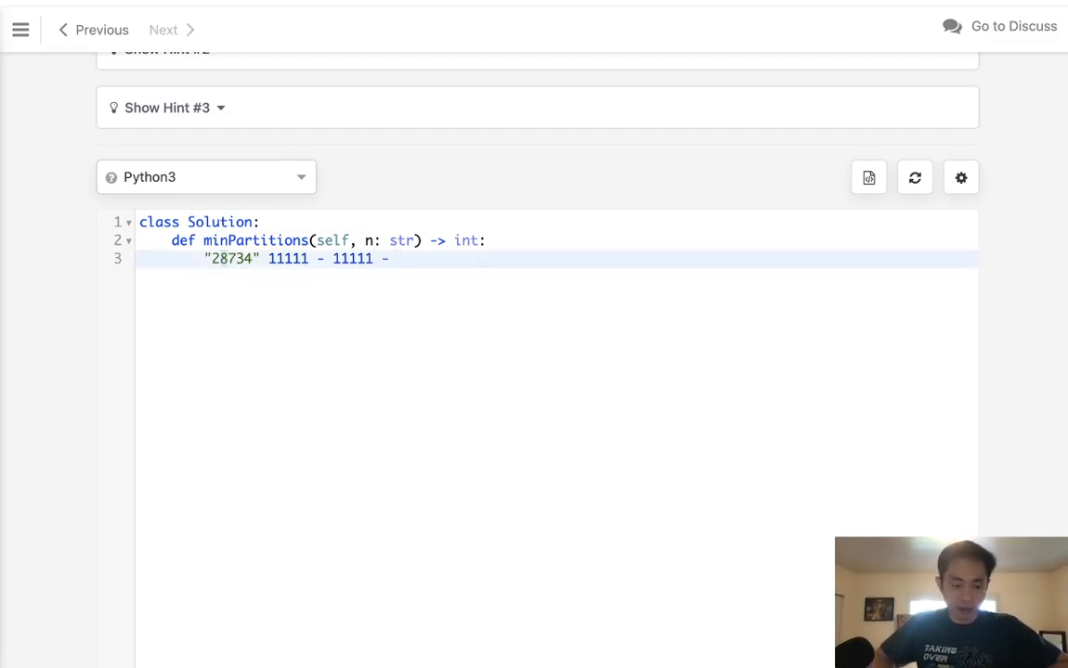
text(1)
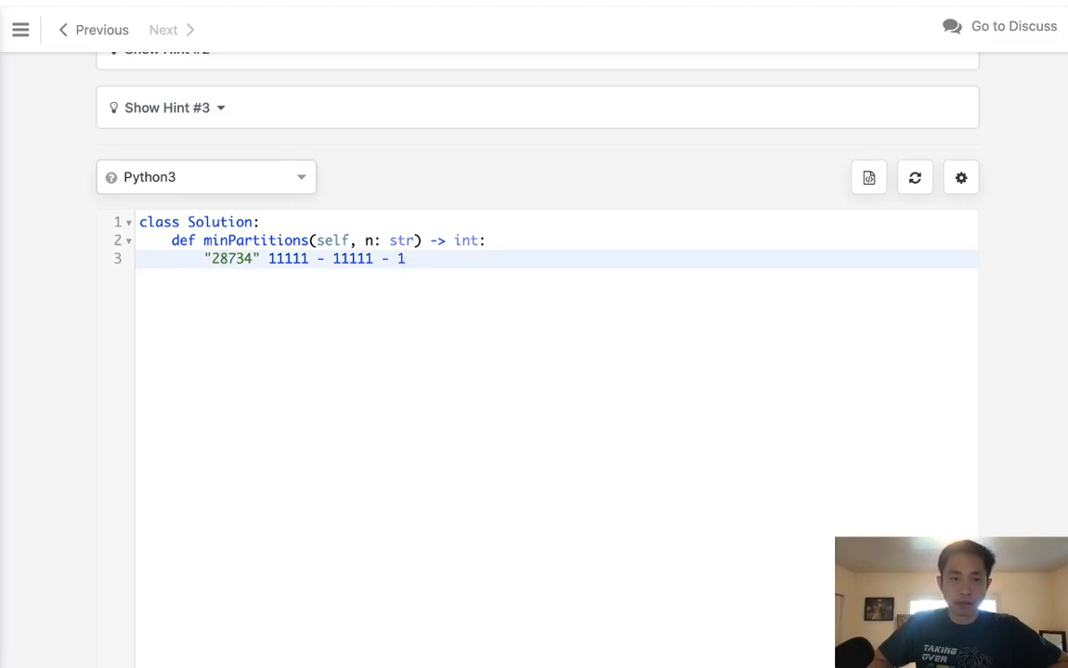
text(111)
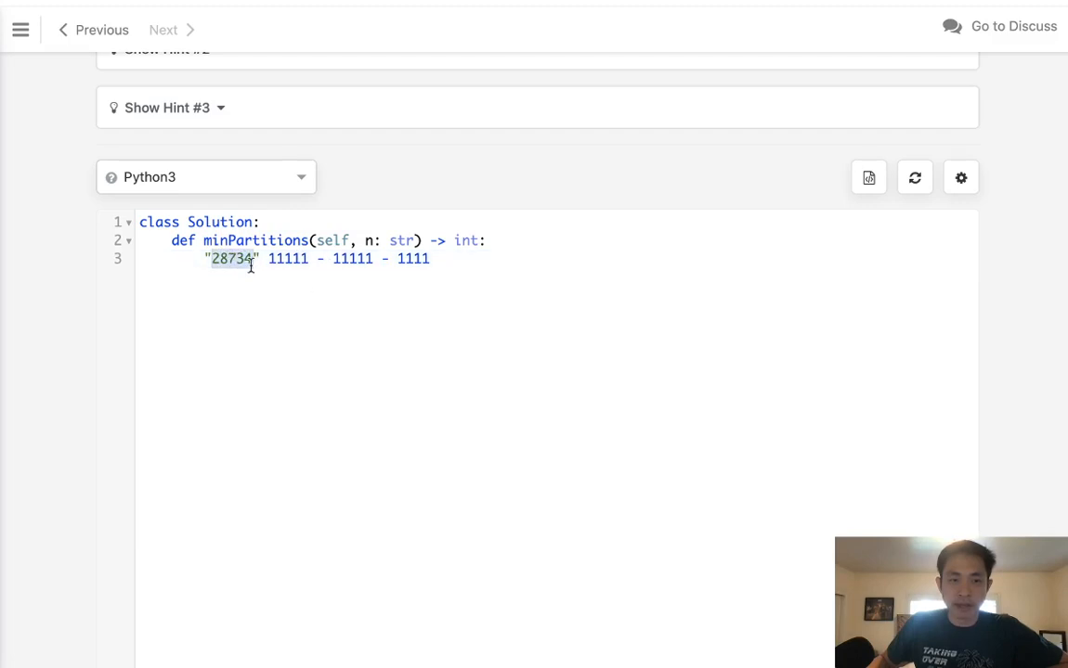
Check Example 3, highlighting its largest digit 9, before clearing the scratch note
scroll(up, 3)
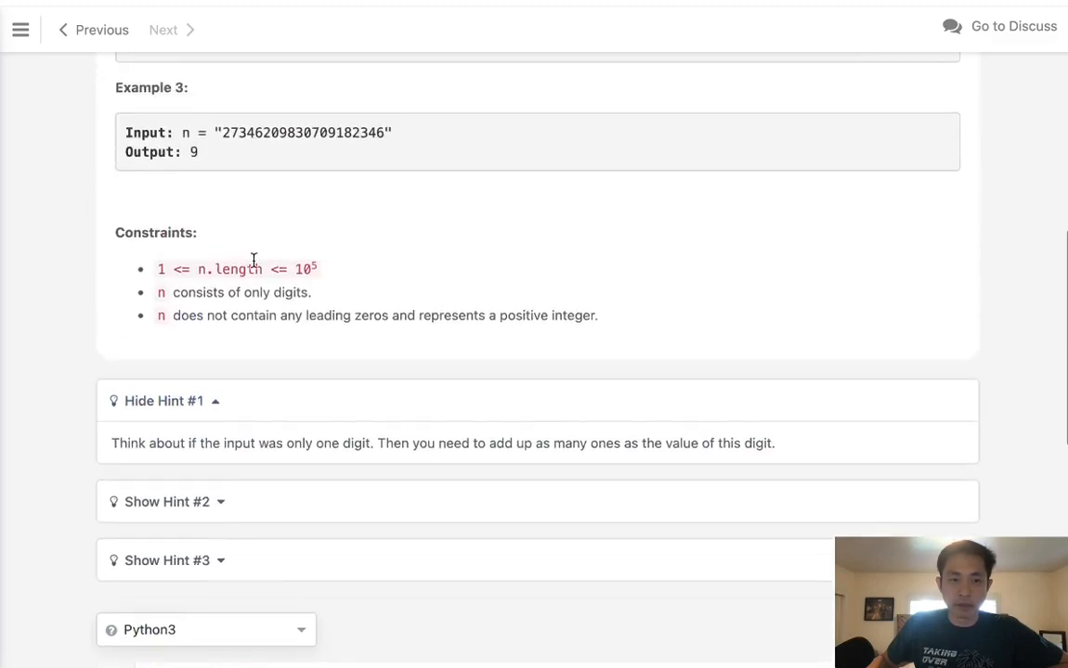
scroll(up, 3)
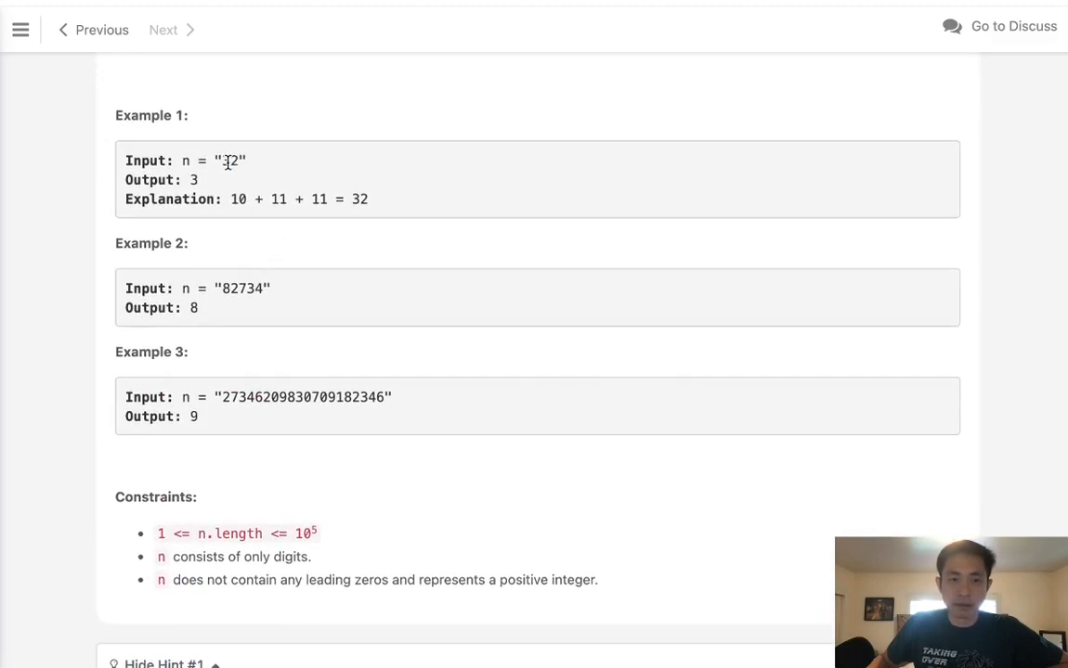
double_click(223, 159)
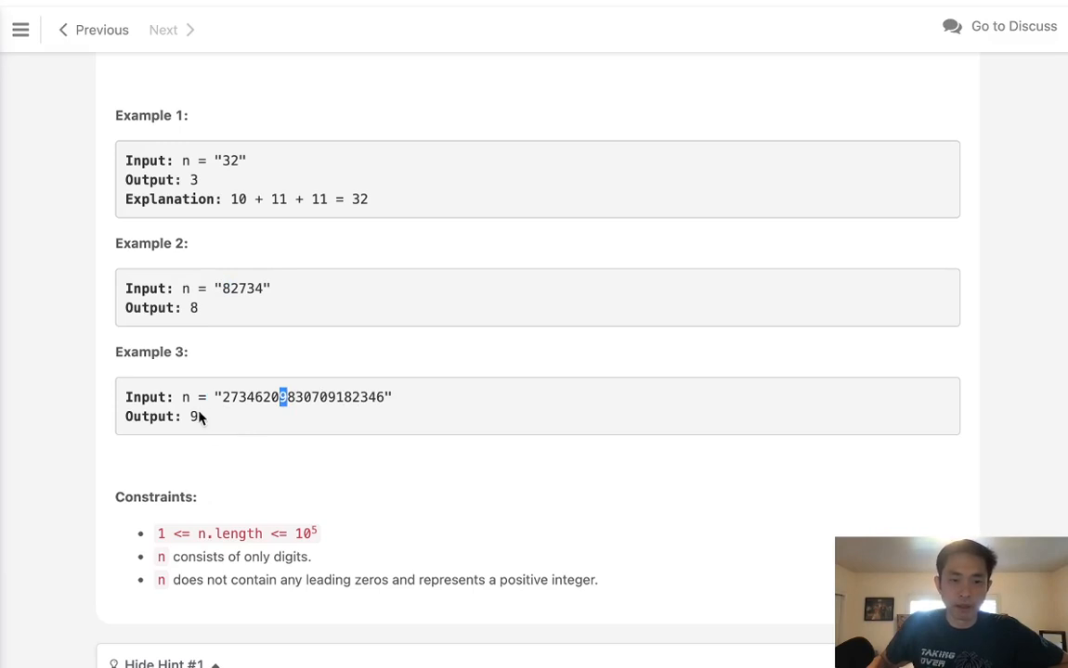
mouse_move(295, 420)
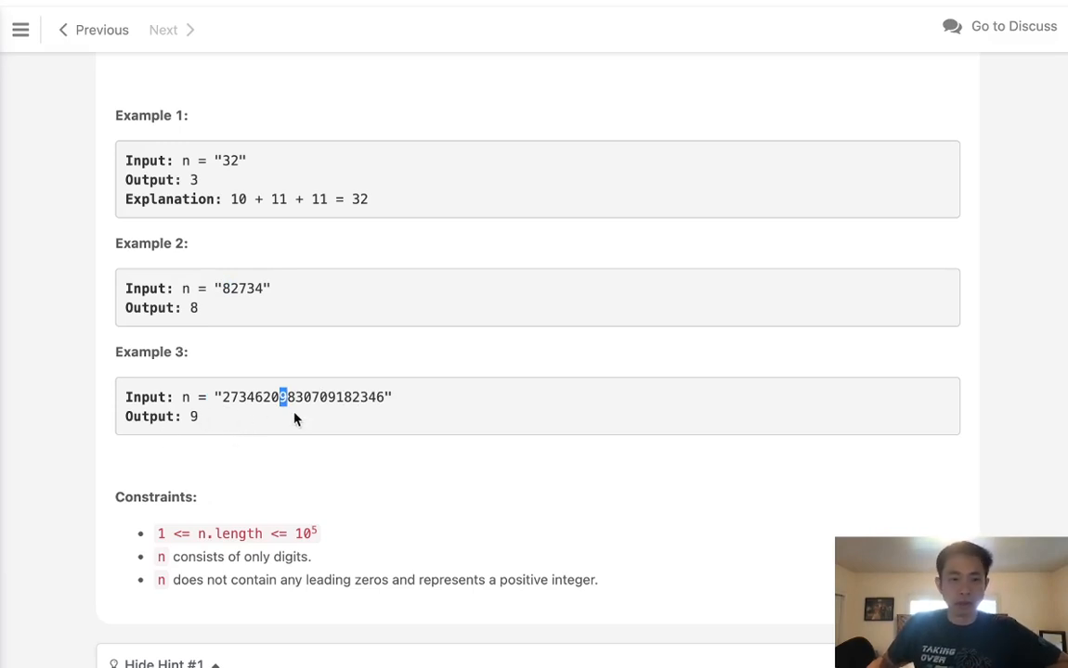
scroll(down, 3)
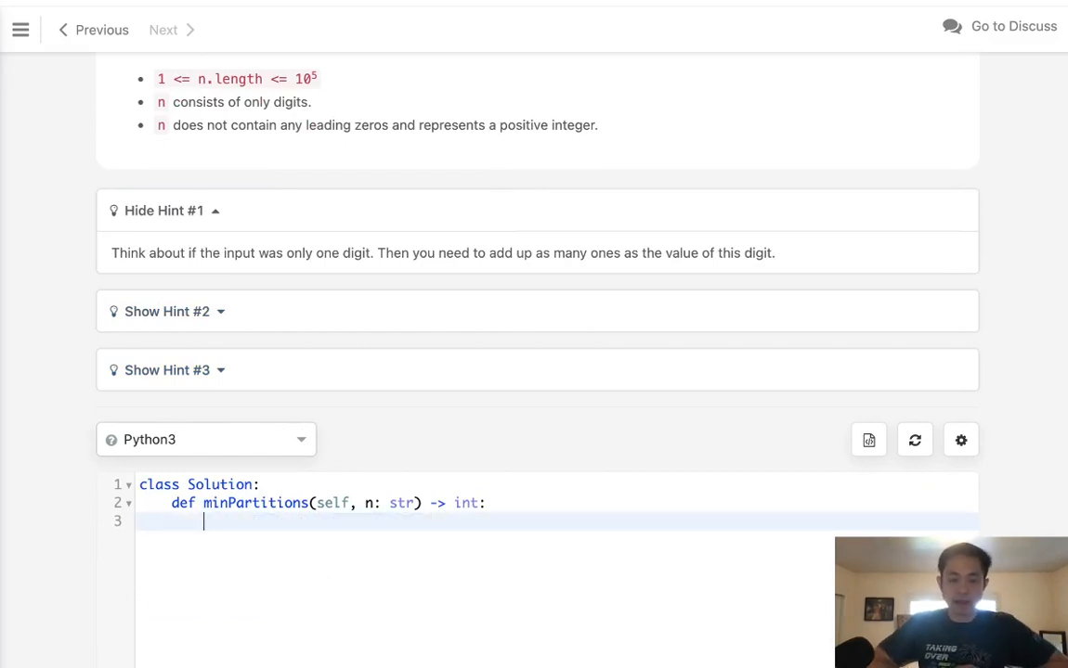
Write return max(int(d) for d in n), moving the misplaced int inside the generator
text(m)
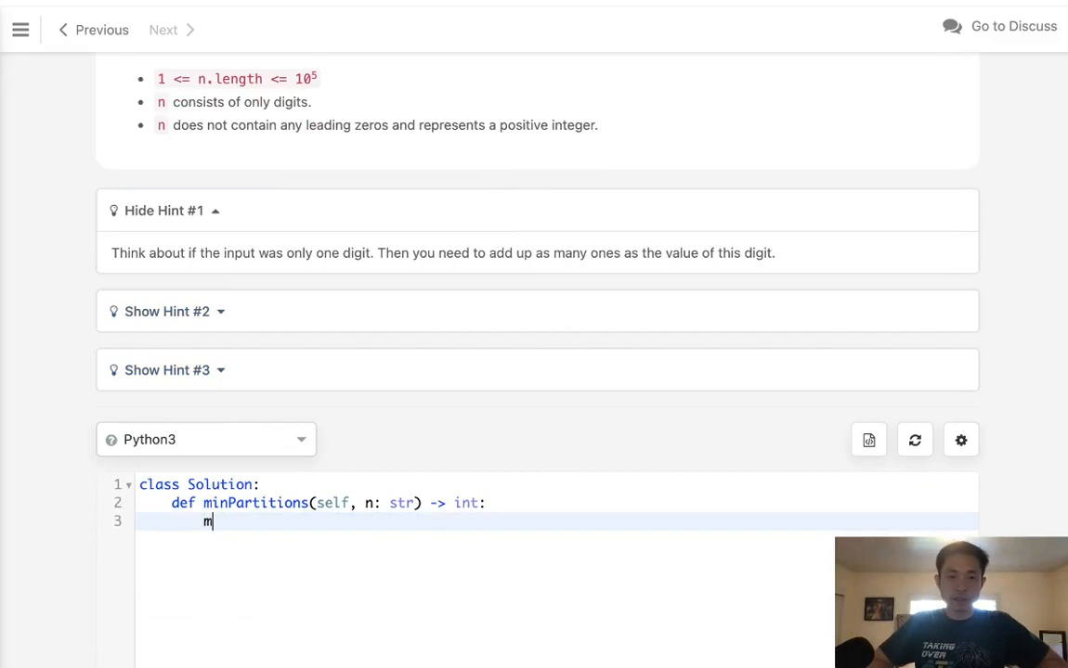
text(ax())
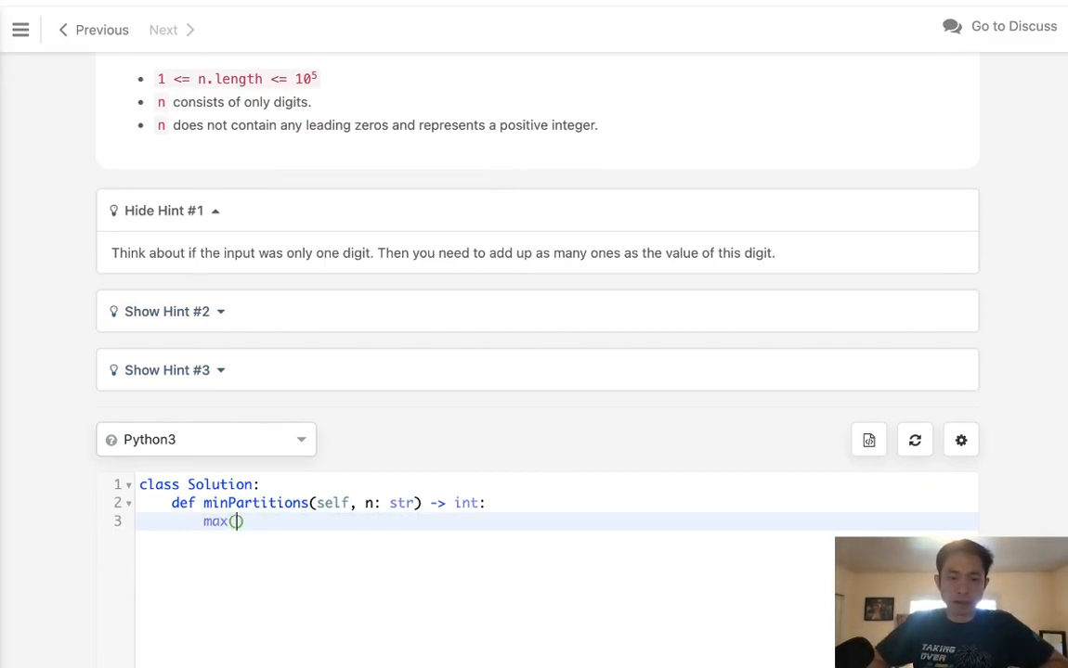
text(for d)
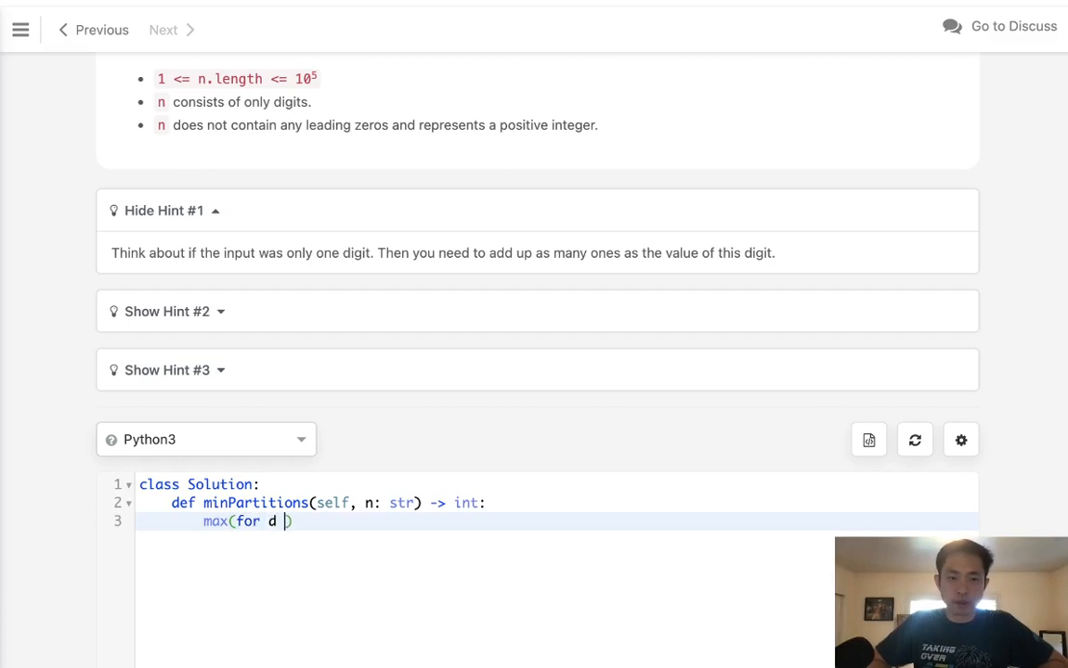
text(in n)
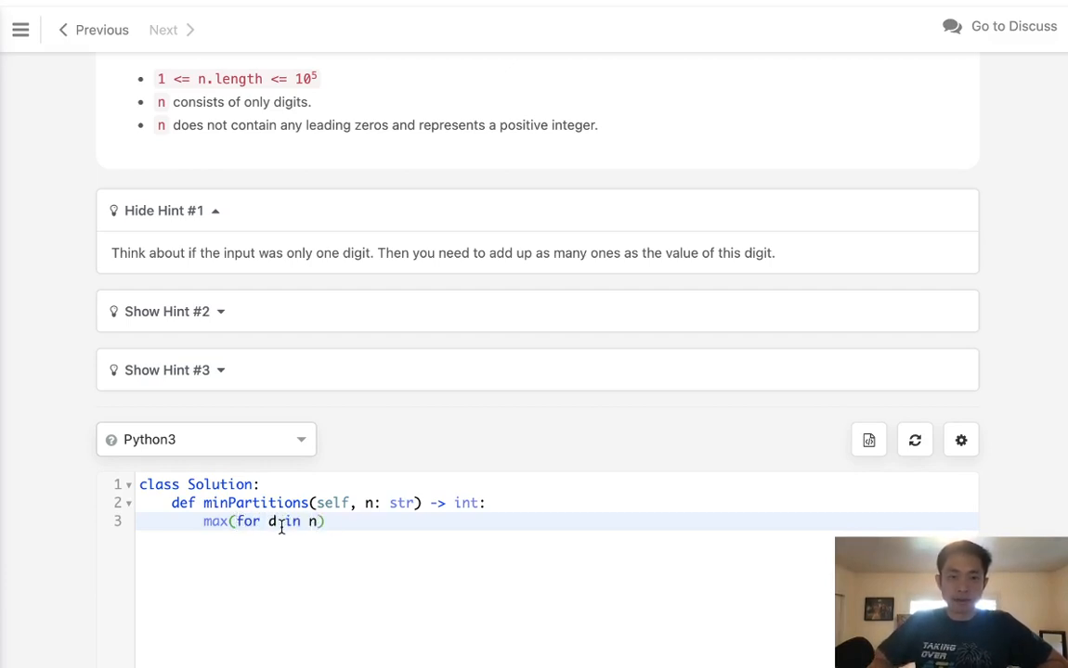
text(int)
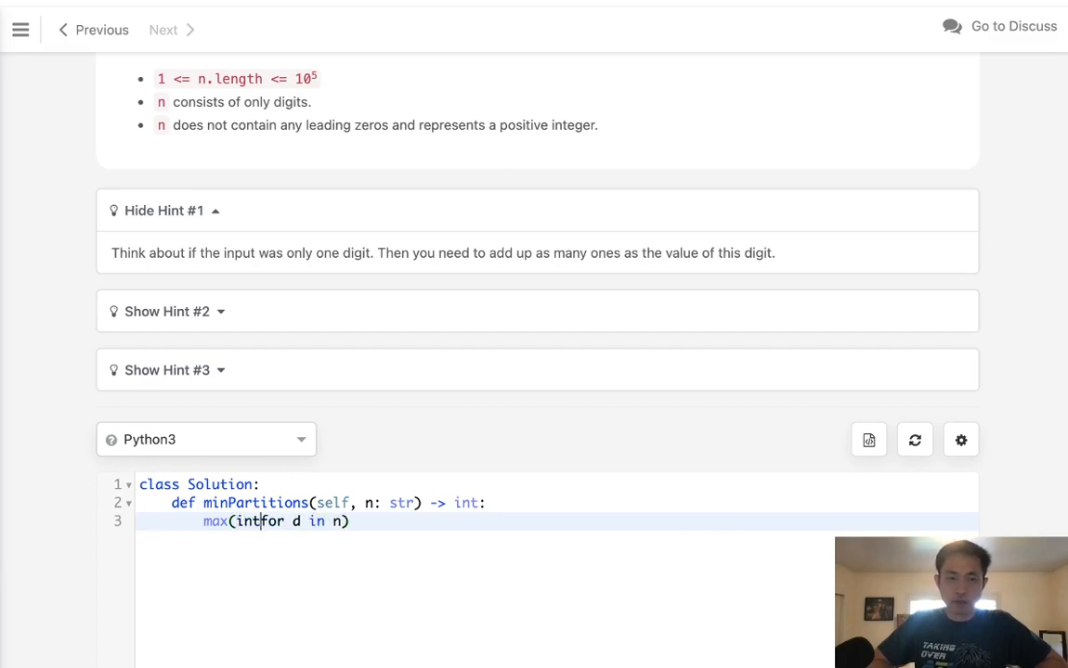
key(Backspace)
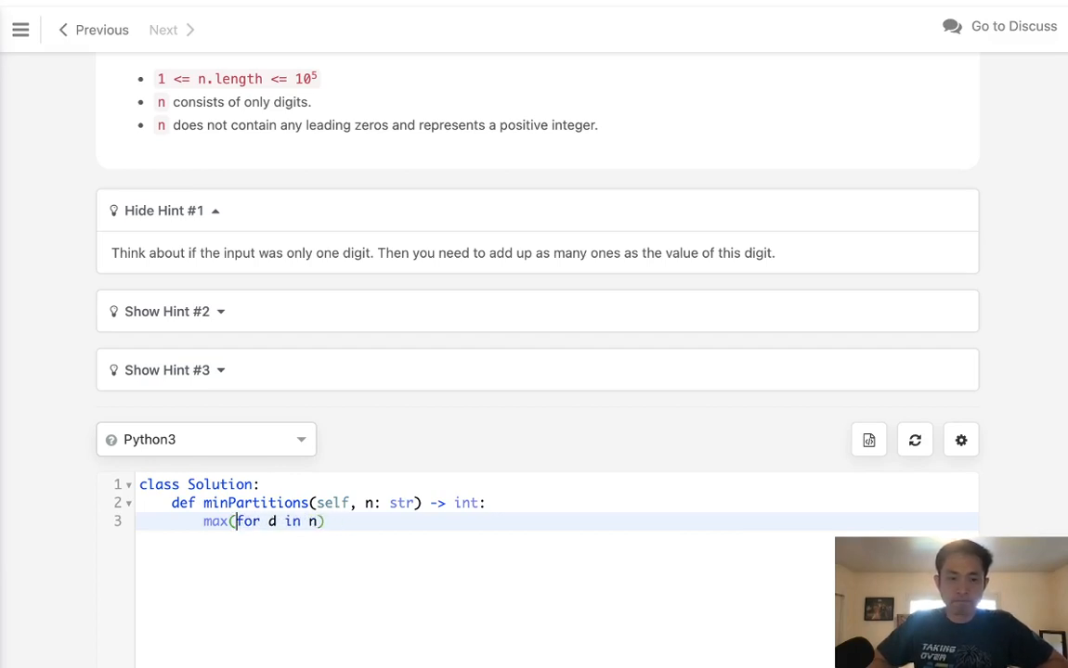
text(int(d))
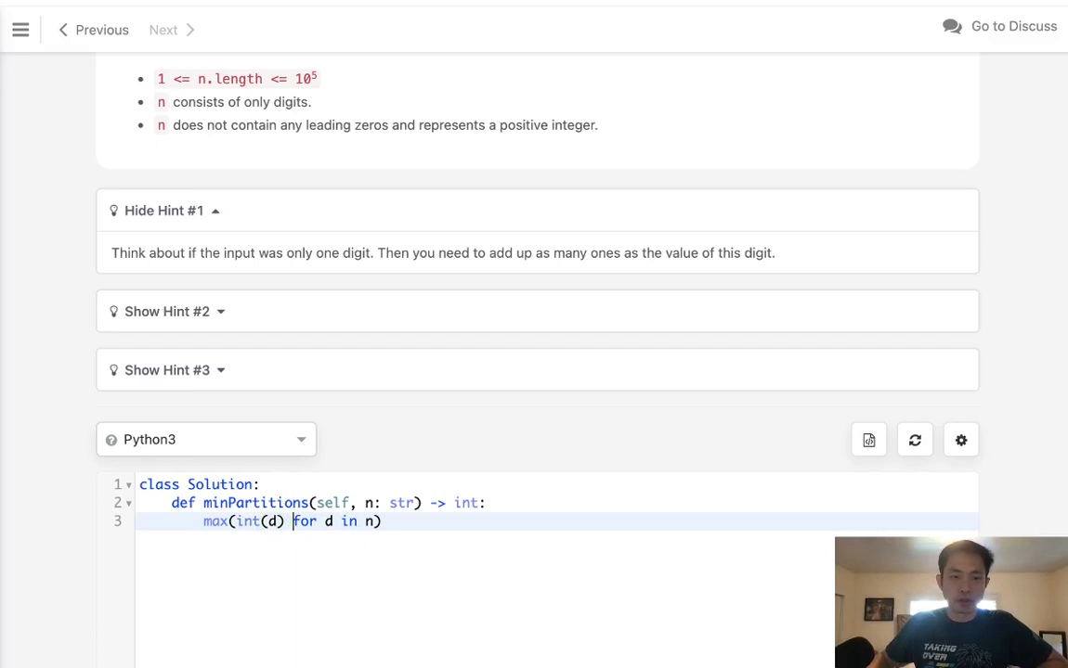
text(return)
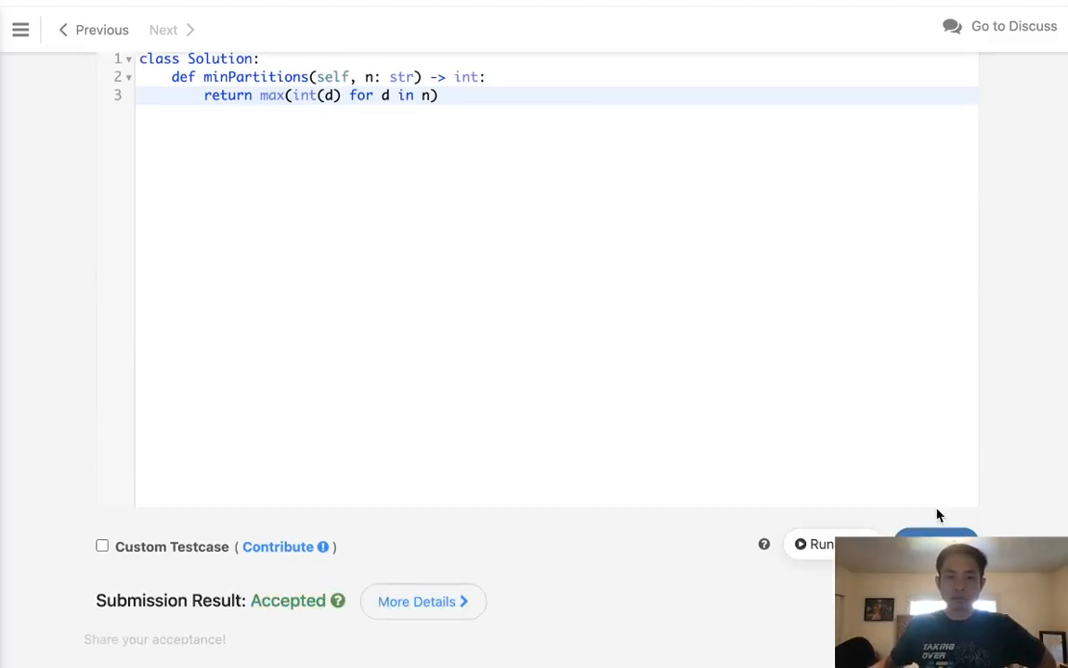
mouse_move(362, 128)
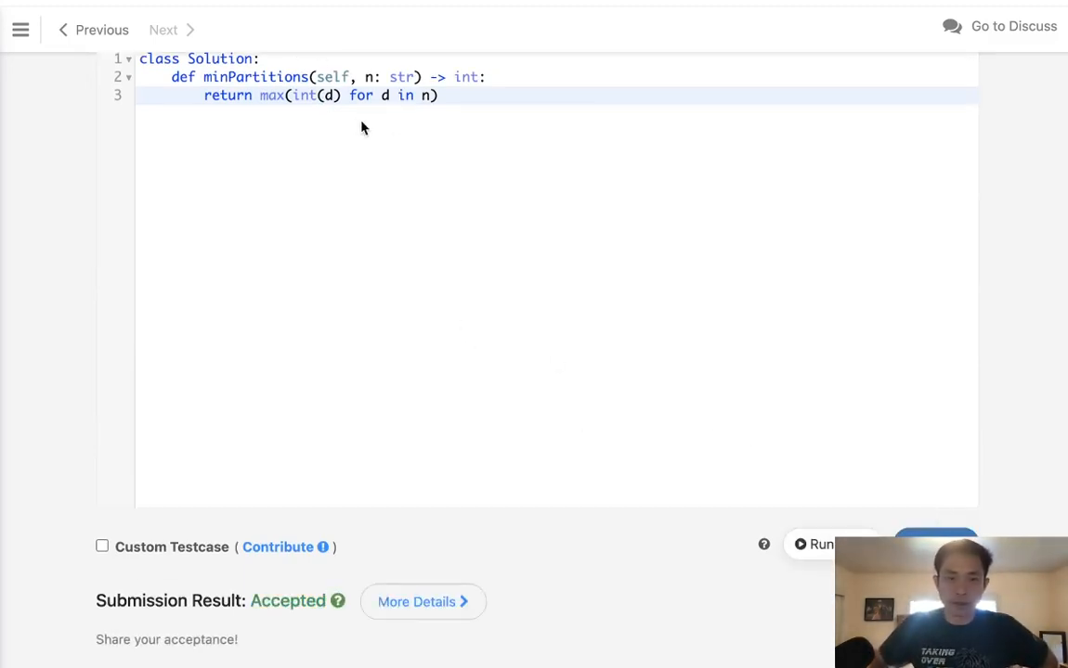
Submit the solution and view the Submission Result: Accepted
scroll(up, 3)
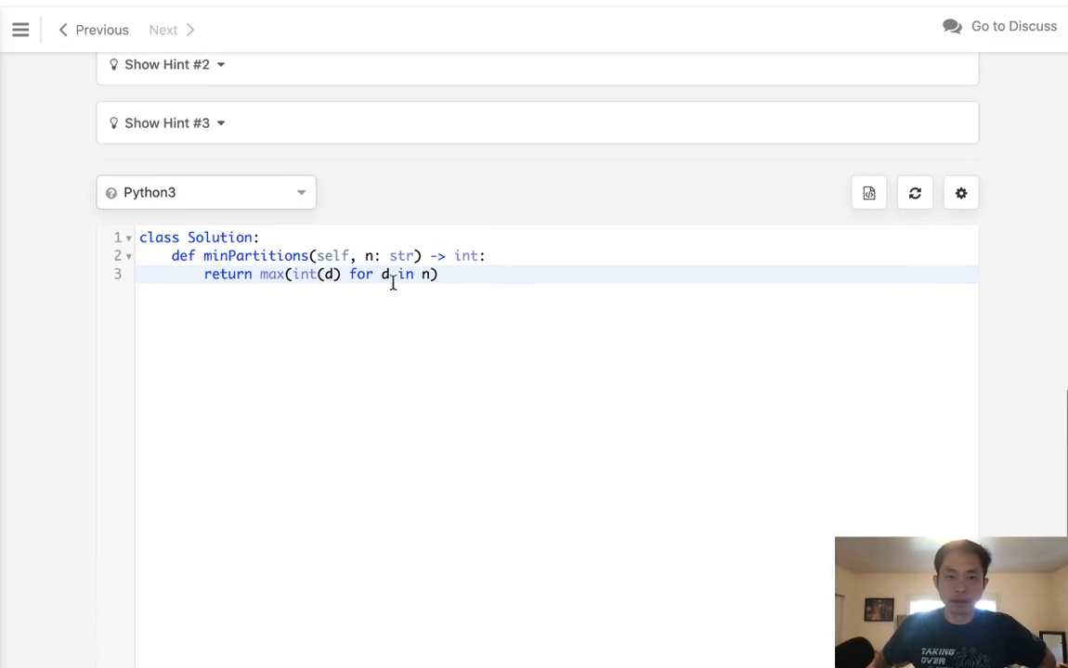
mouse_move(659, 346)
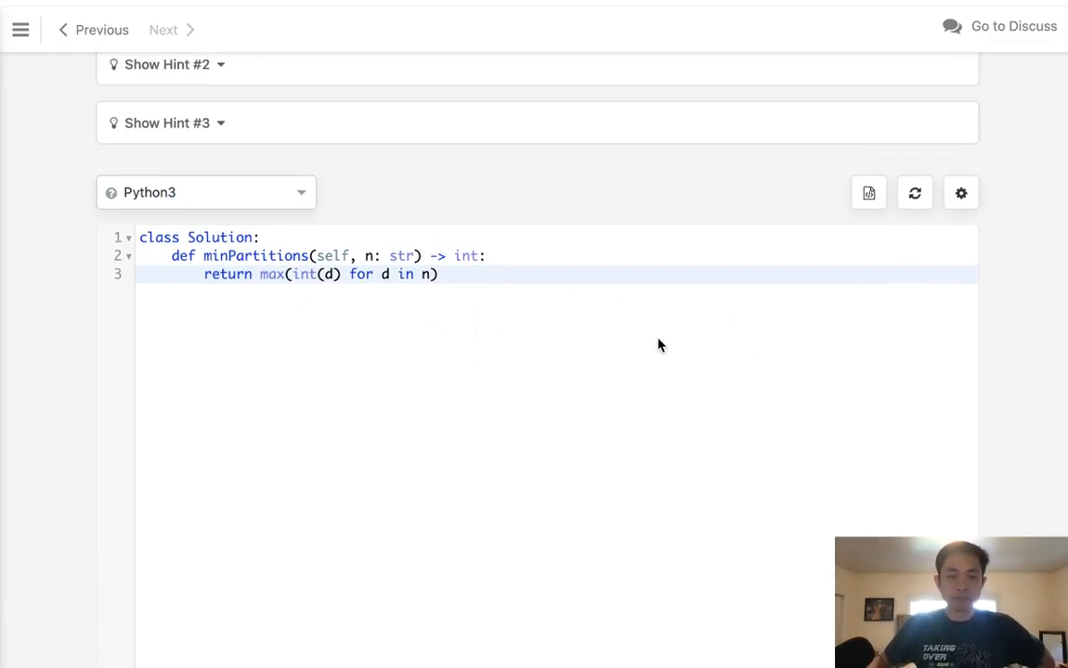
scroll(down, 3)
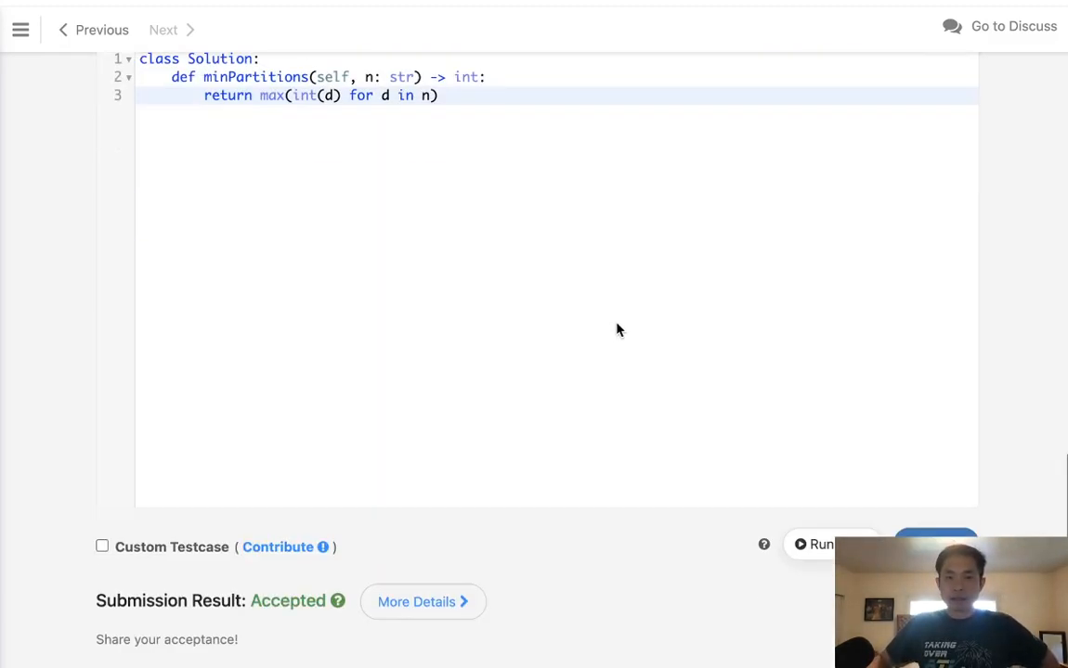